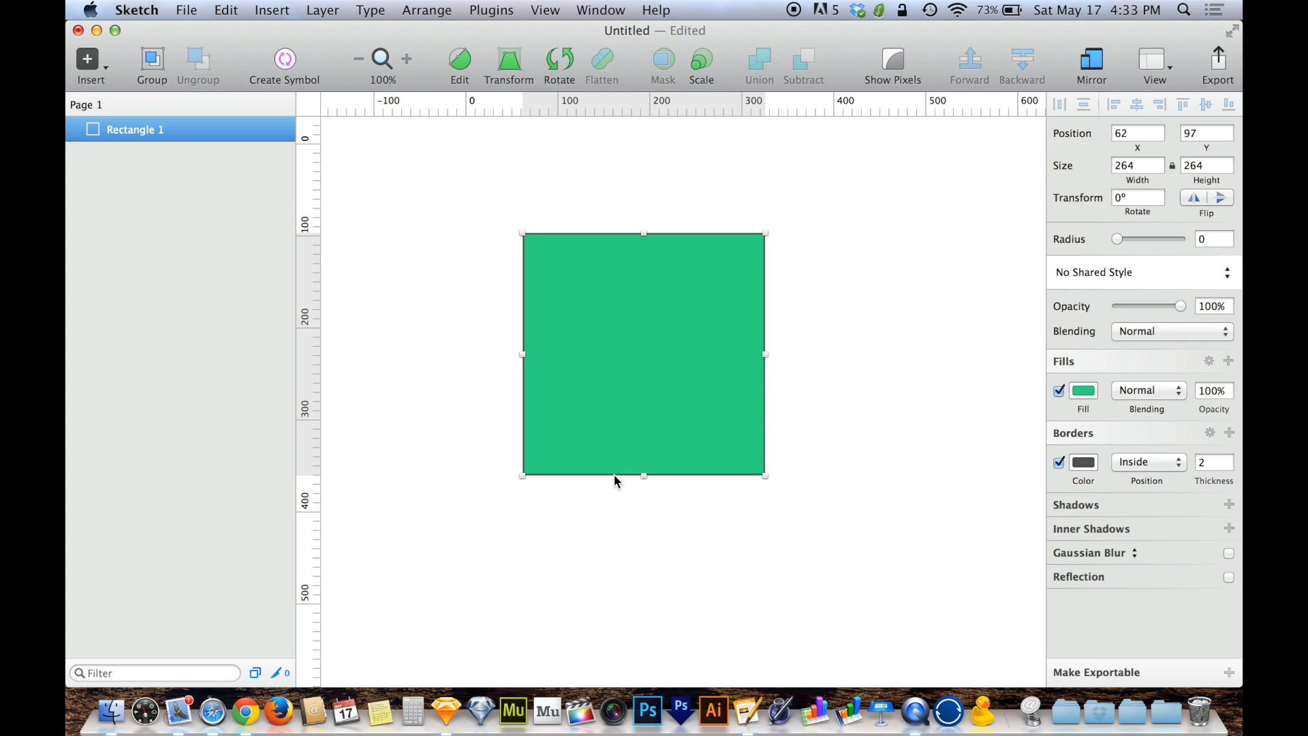
{"action": "mouse_move", "coordinate": [617, 443]}
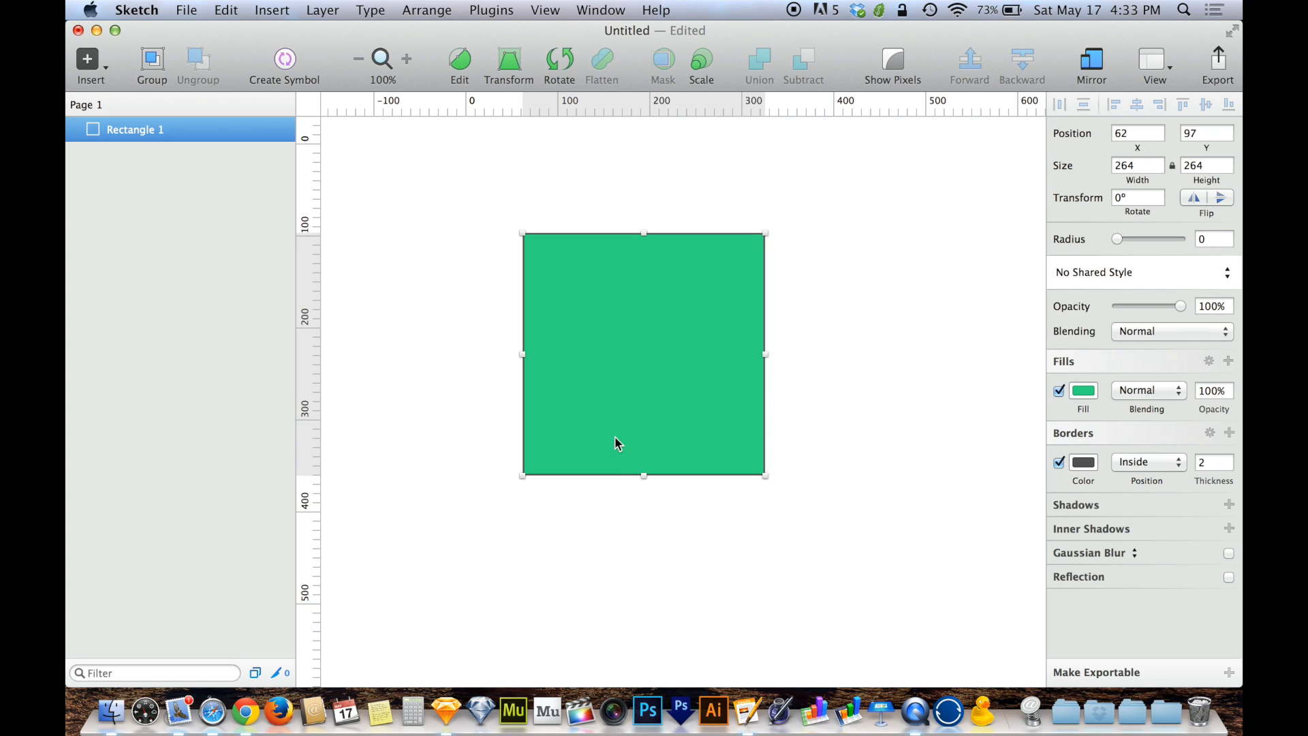
{"action": "mouse_move", "coordinate": [643, 378]}
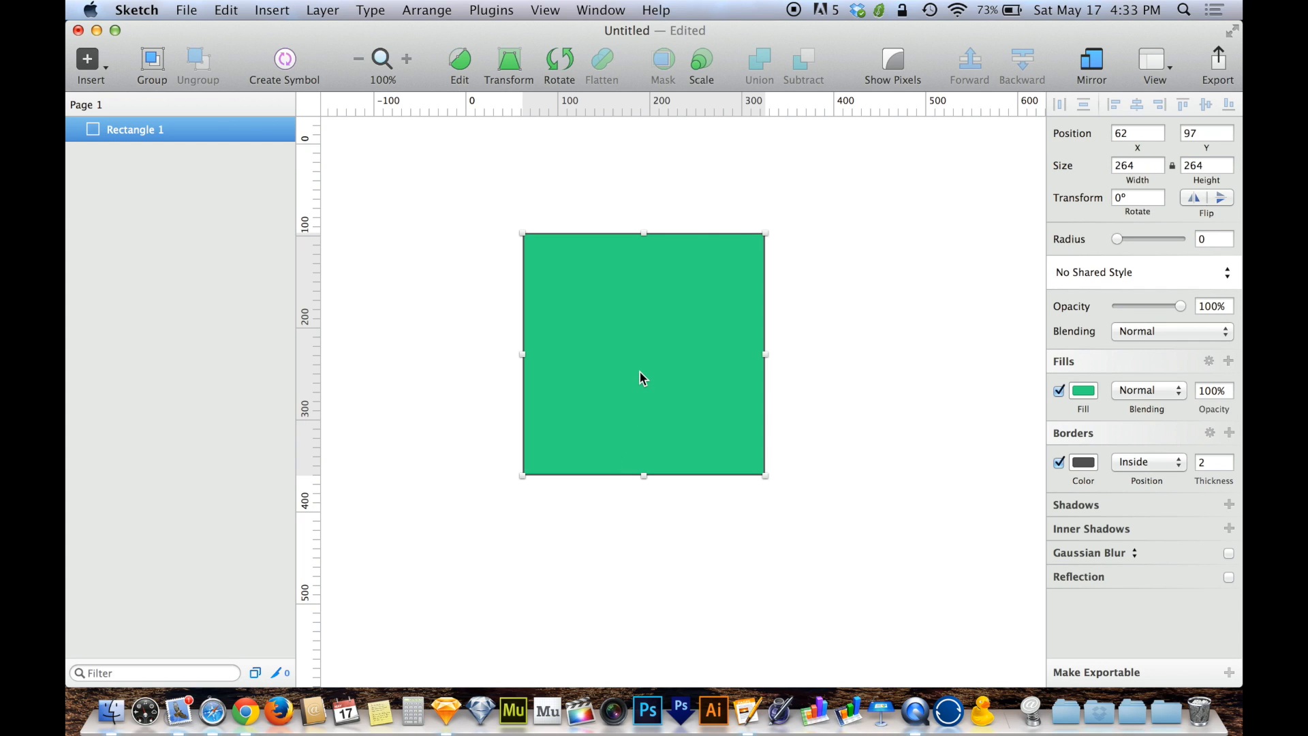
Step: Enter point editing on the green square and select its top-right corner point
{"action": "left_click", "coordinate": [458, 59]}
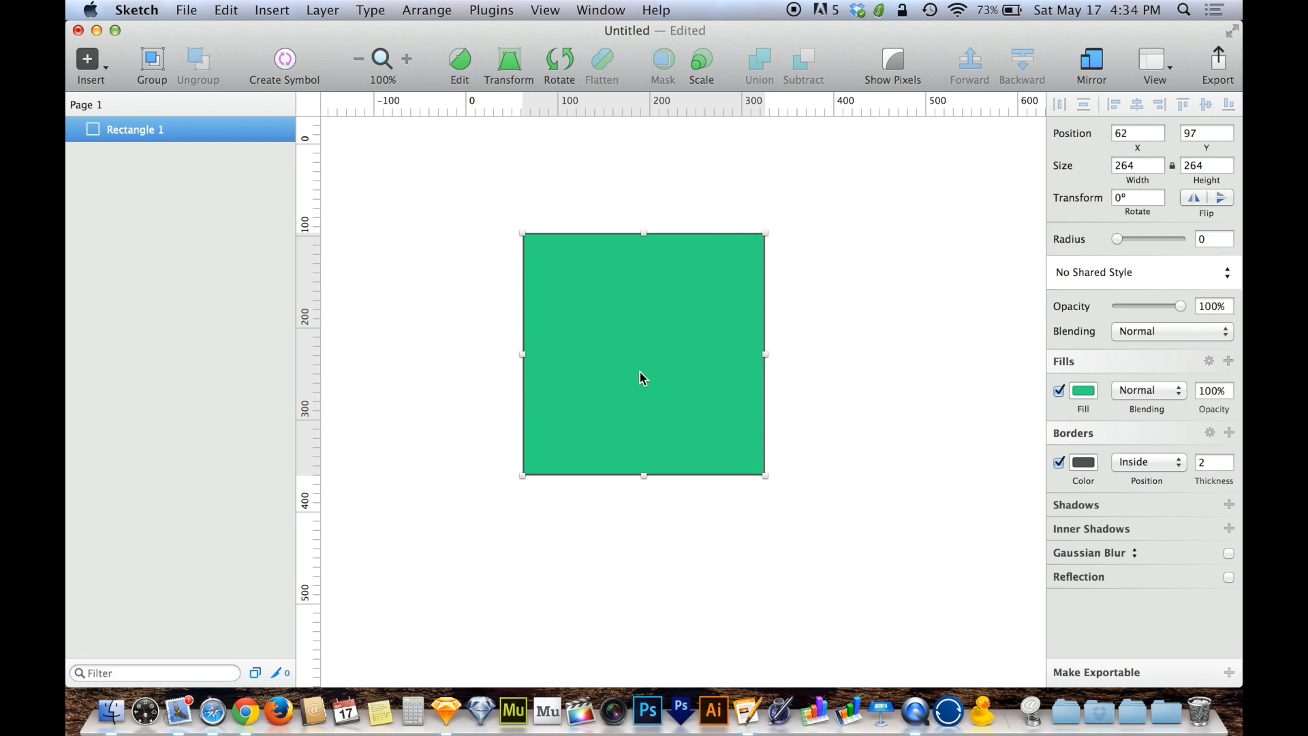
{"action": "left_click", "coordinate": [459, 65]}
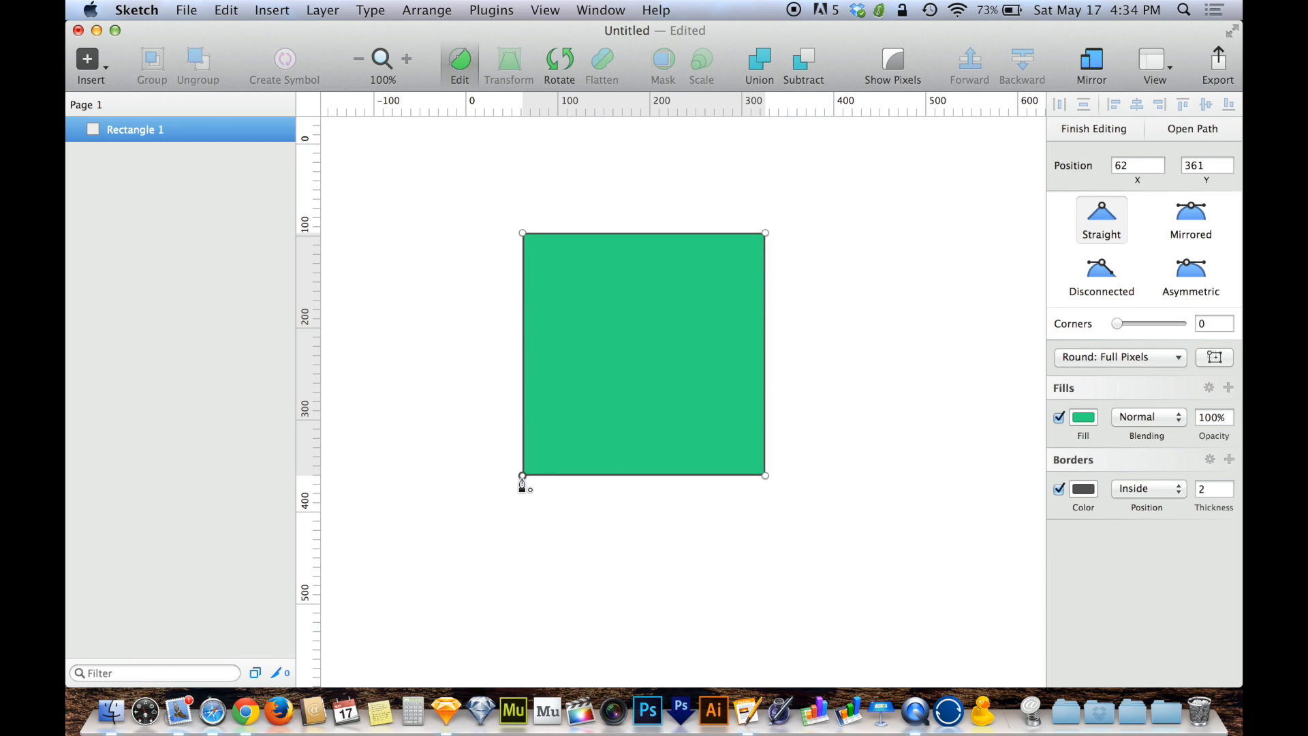
{"action": "left_click_drag", "start_coordinate": [521, 478], "coordinate": [765, 235]}
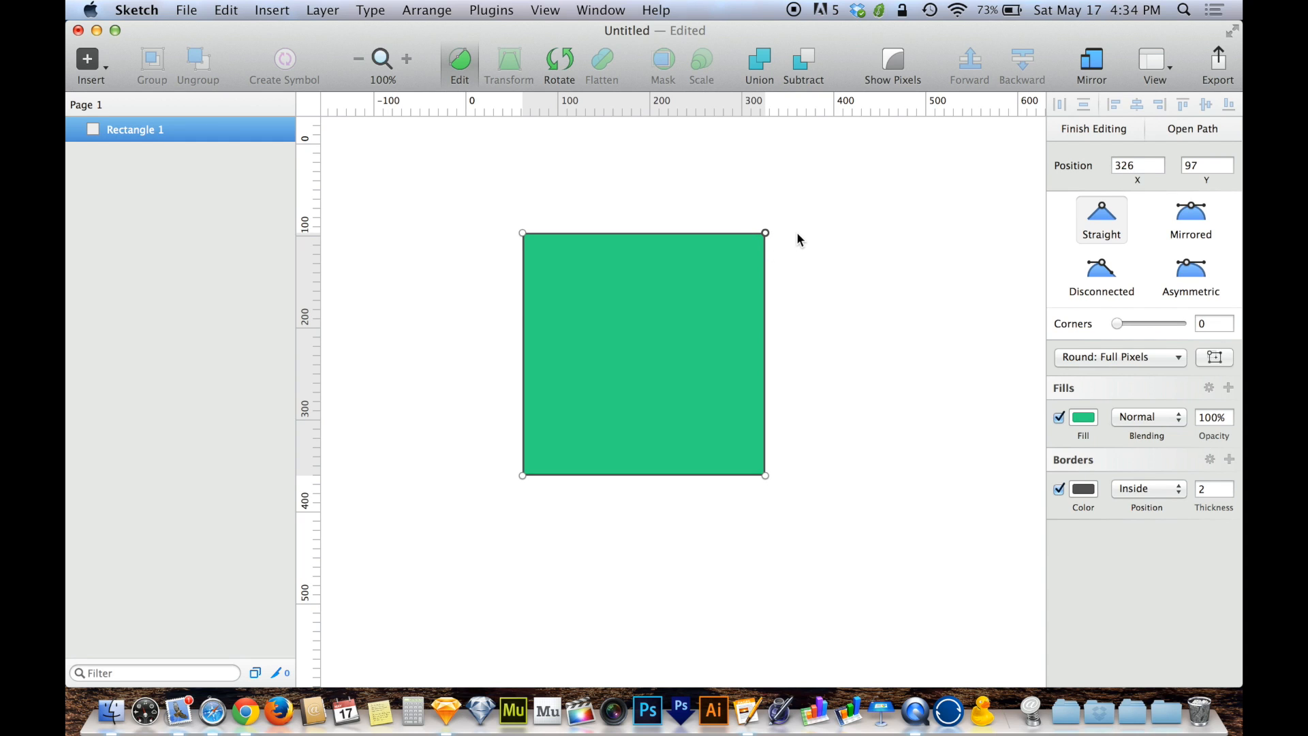
{"action": "mouse_move", "coordinate": [1137, 227]}
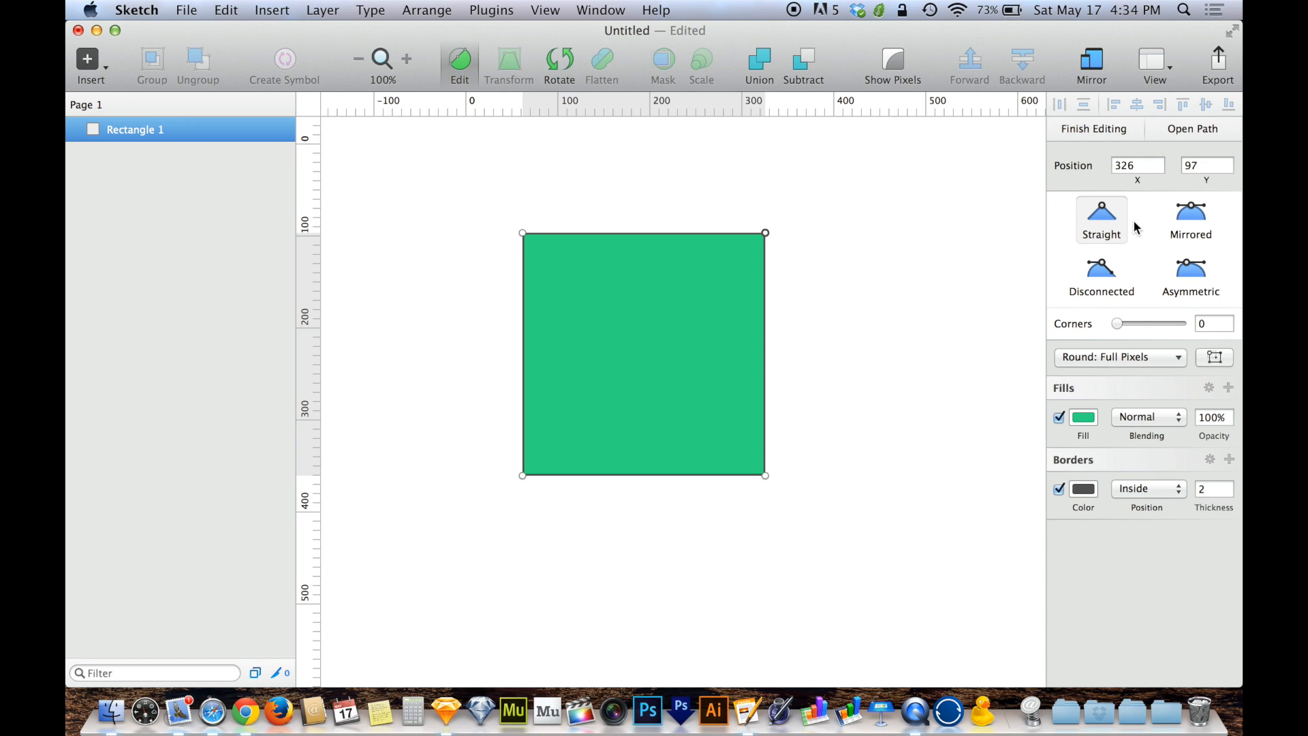
{"action": "mouse_move", "coordinate": [1110, 217]}
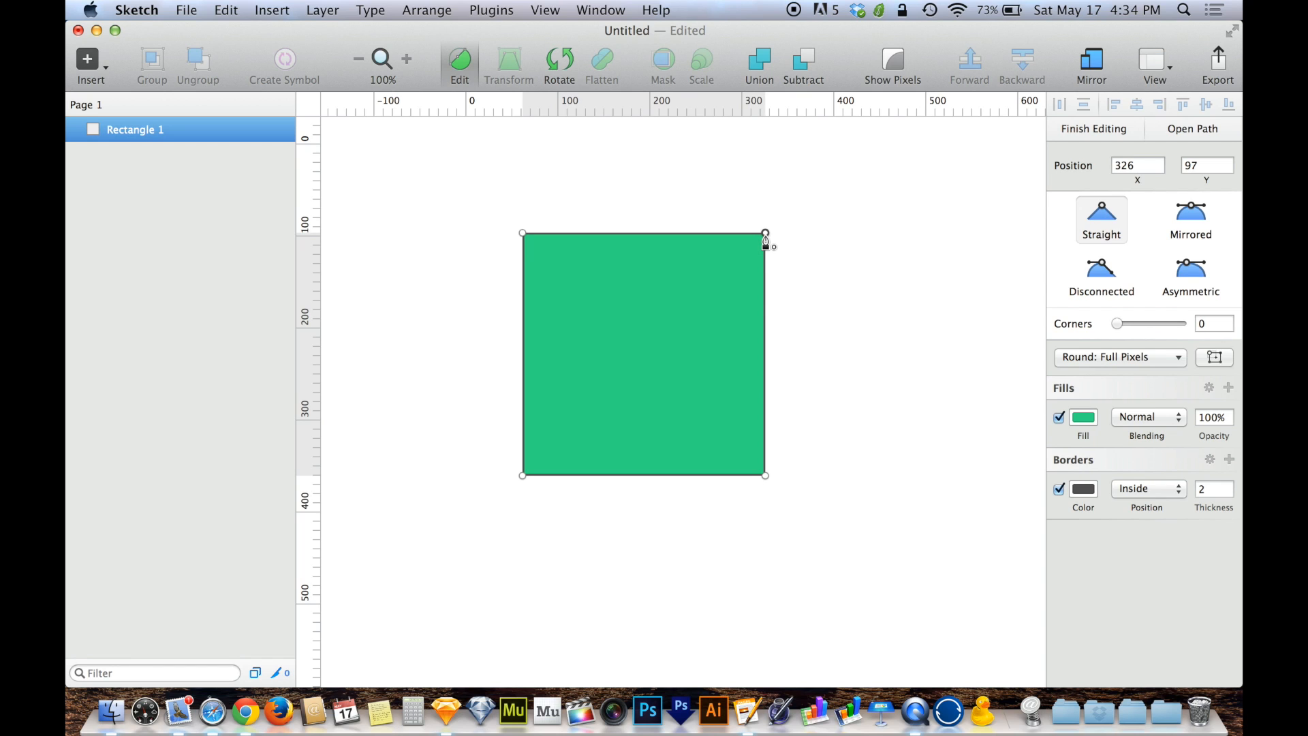
{"action": "mouse_move", "coordinate": [776, 239]}
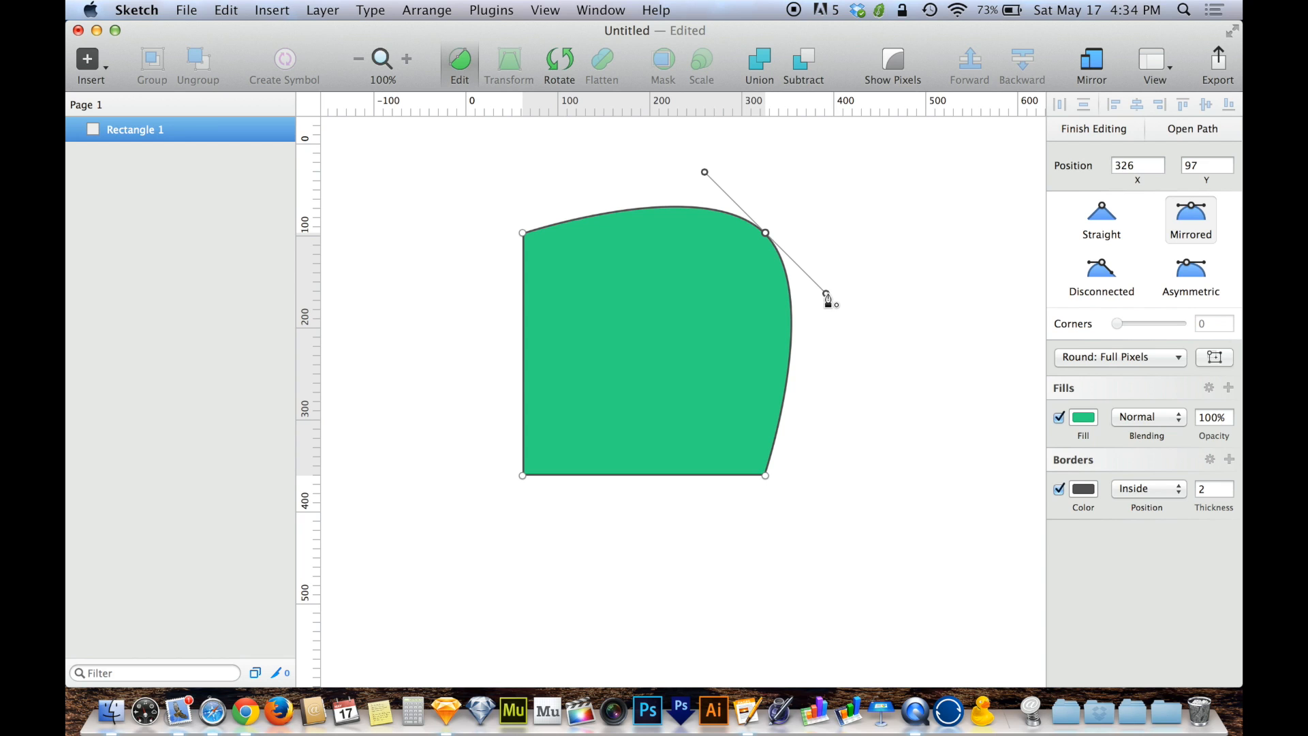
Step: Drag the top-right point's mirrored handles so the top and right edges bulge outward
{"action": "left_click_drag", "start_coordinate": [825, 297], "coordinate": [816, 292]}
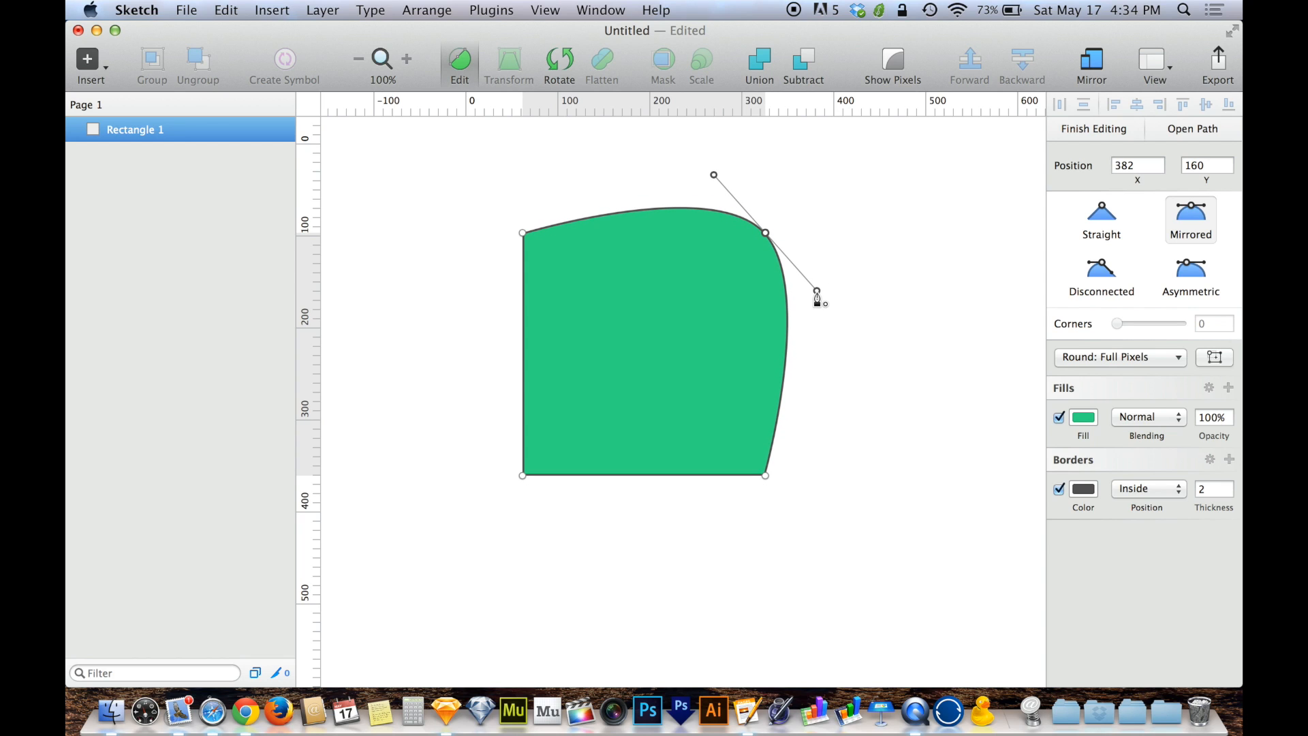
{"action": "left_click_drag", "start_coordinate": [816, 294], "coordinate": [859, 342]}
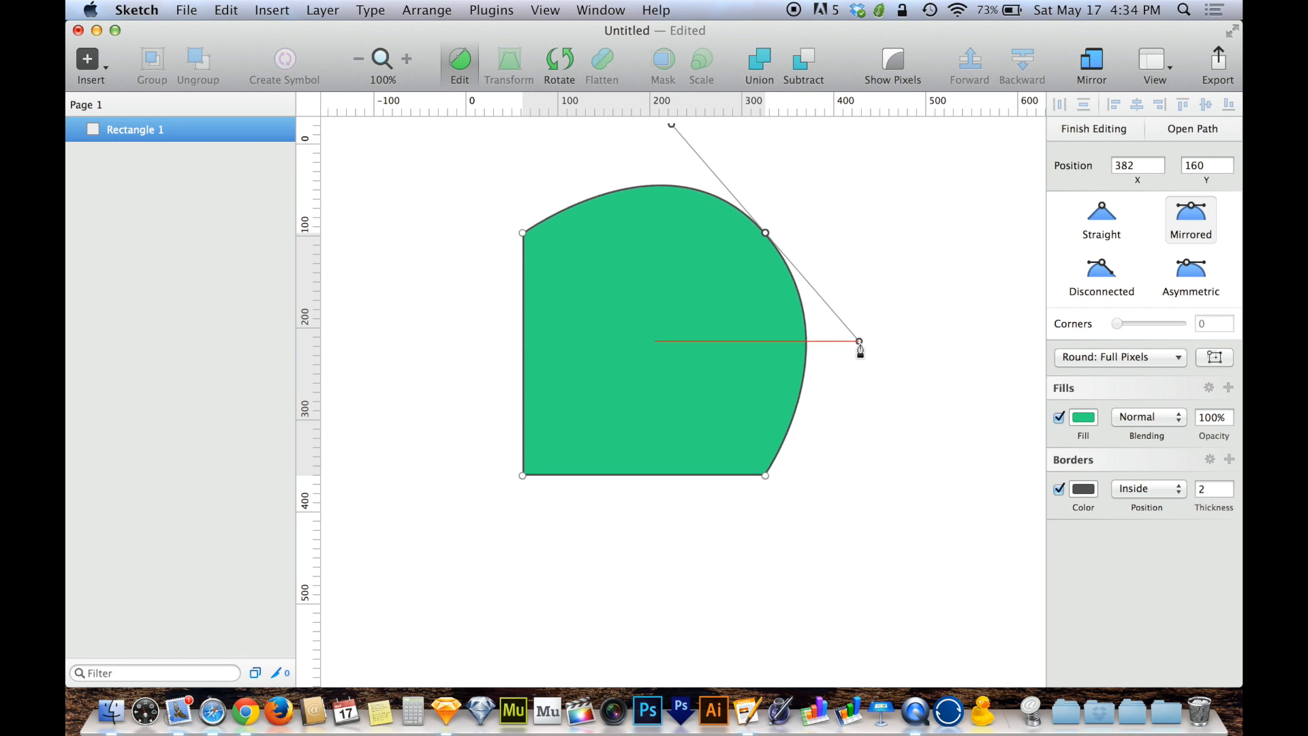
{"action": "left_click_drag", "start_coordinate": [859, 342], "coordinate": [901, 397]}
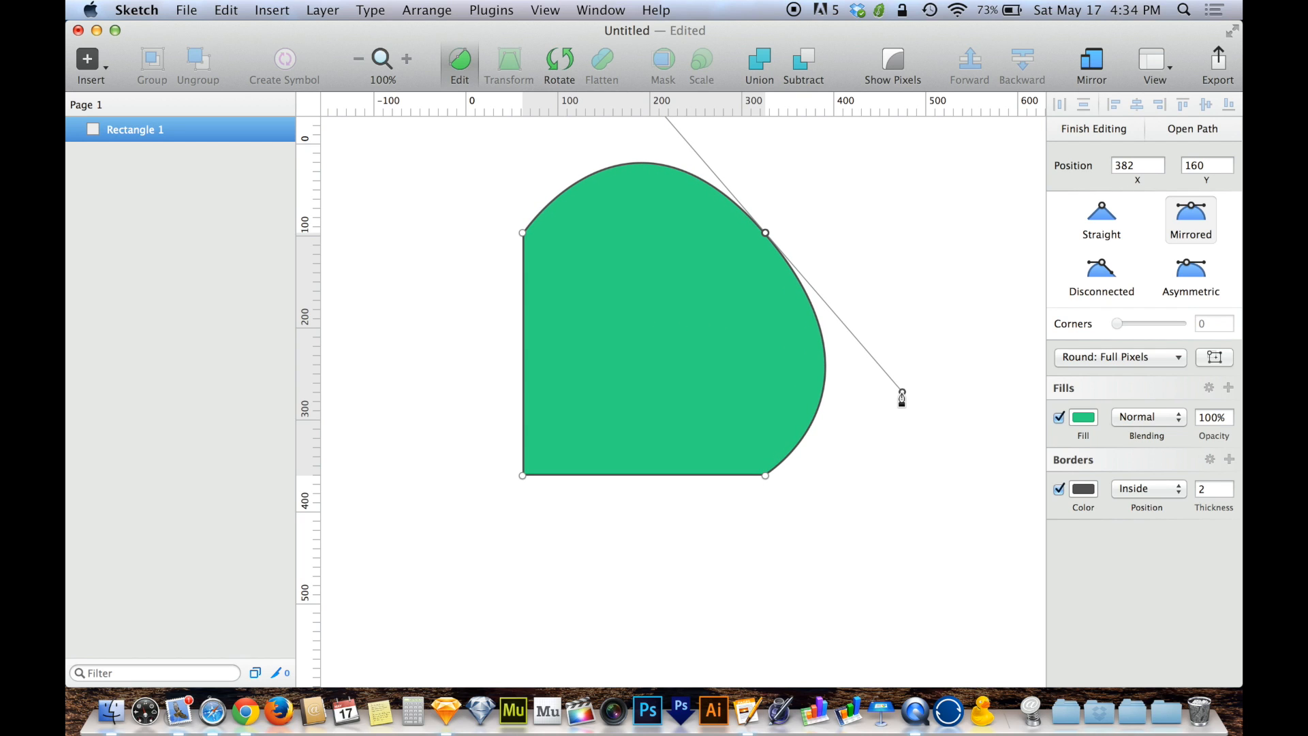
{"action": "left_click_drag", "start_coordinate": [902, 398], "coordinate": [817, 305]}
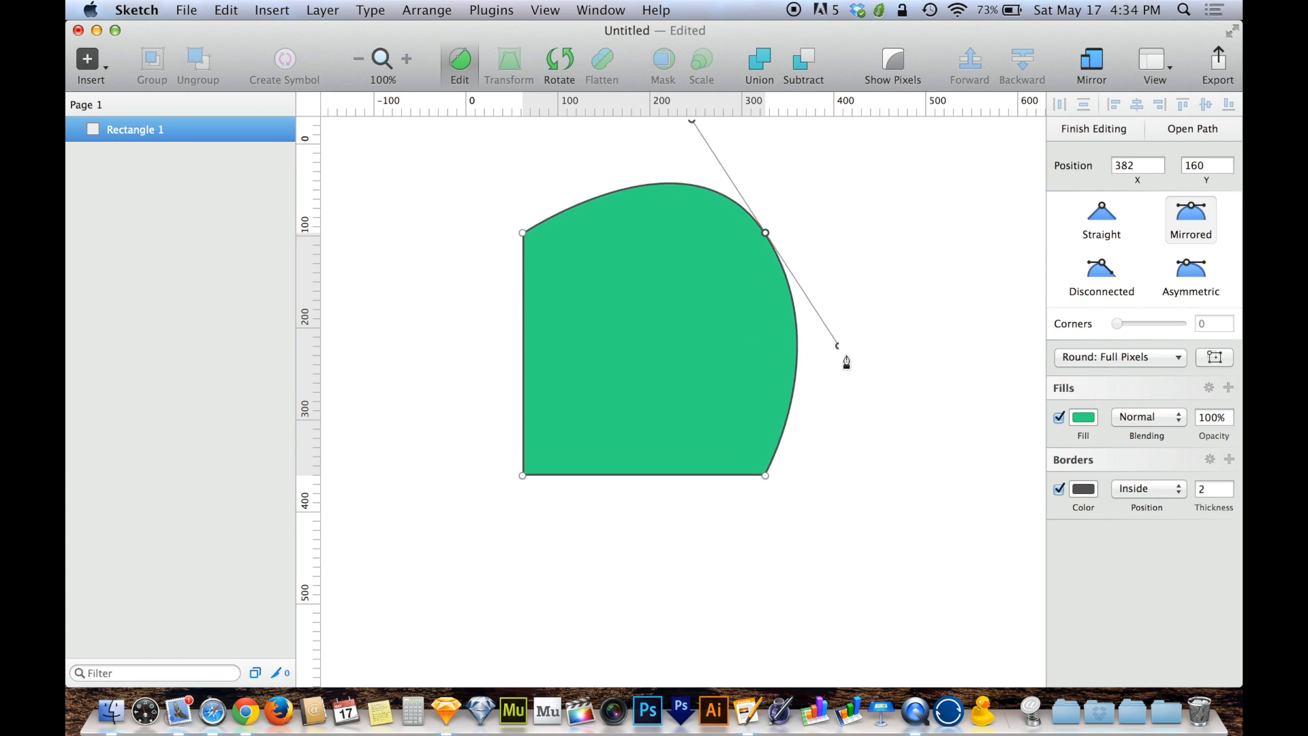
{"action": "left_click_drag", "start_coordinate": [837, 345], "coordinate": [896, 398]}
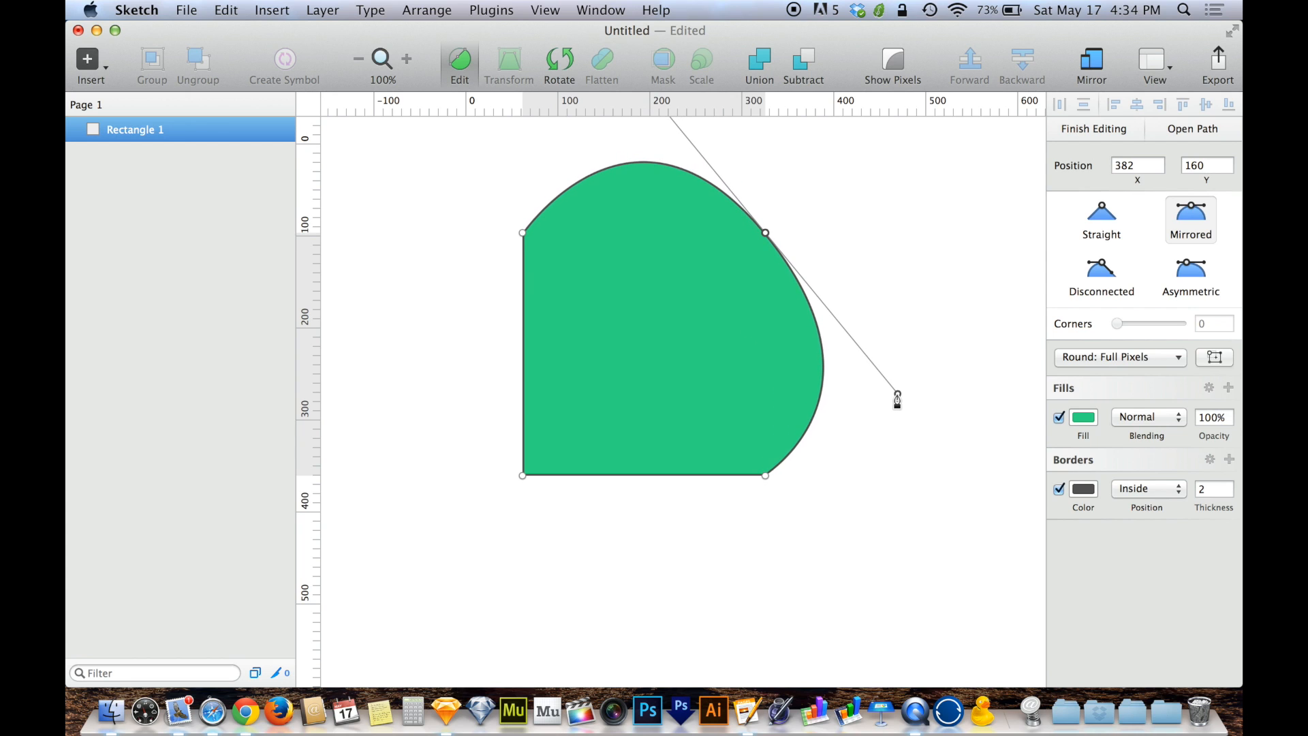
{"action": "left_click_drag", "start_coordinate": [897, 397], "coordinate": [776, 265]}
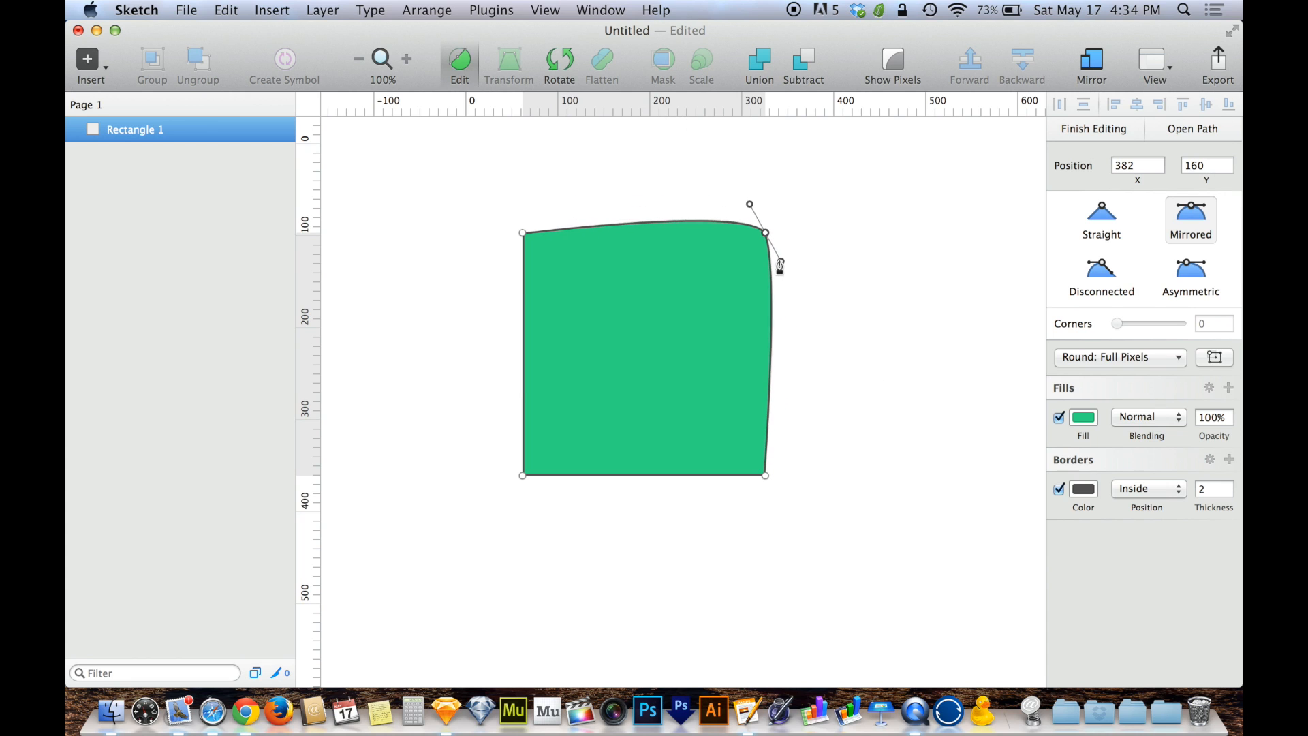
{"action": "left_click_drag", "start_coordinate": [778, 265], "coordinate": [796, 289]}
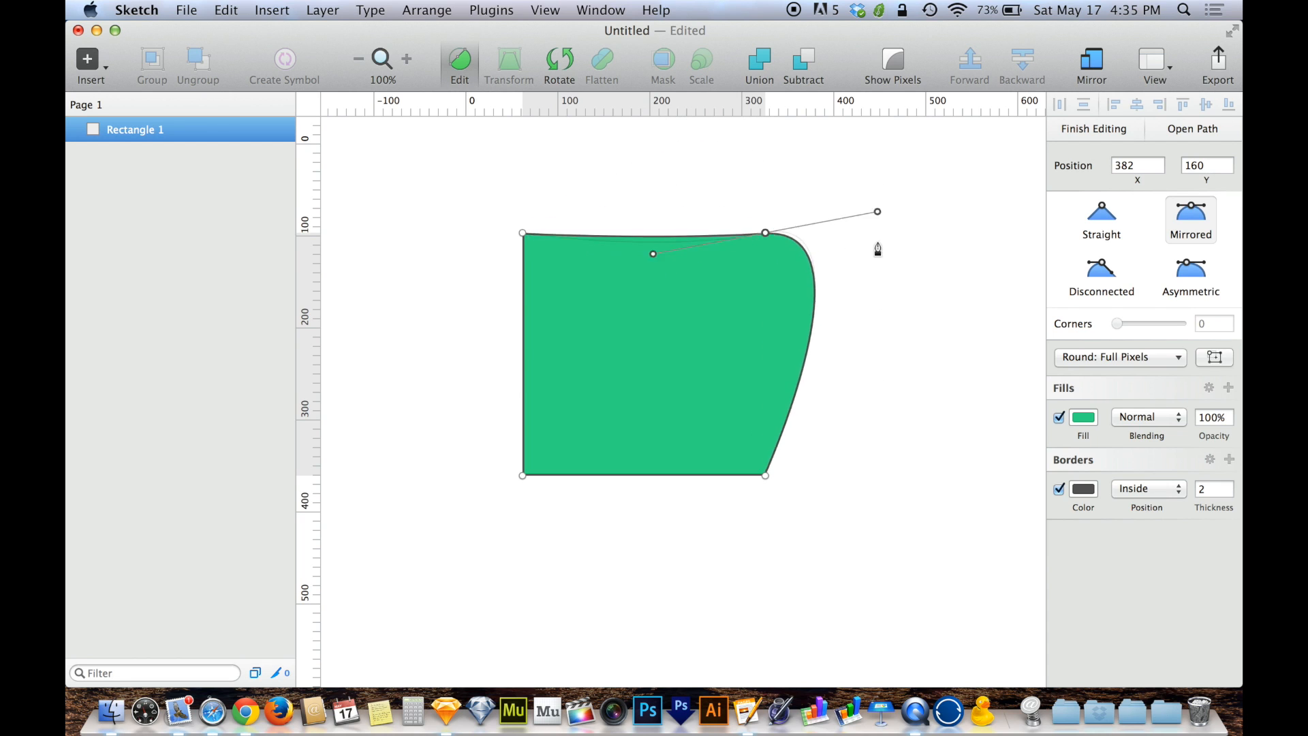
{"action": "left_click_drag", "start_coordinate": [876, 212], "coordinate": [882, 290]}
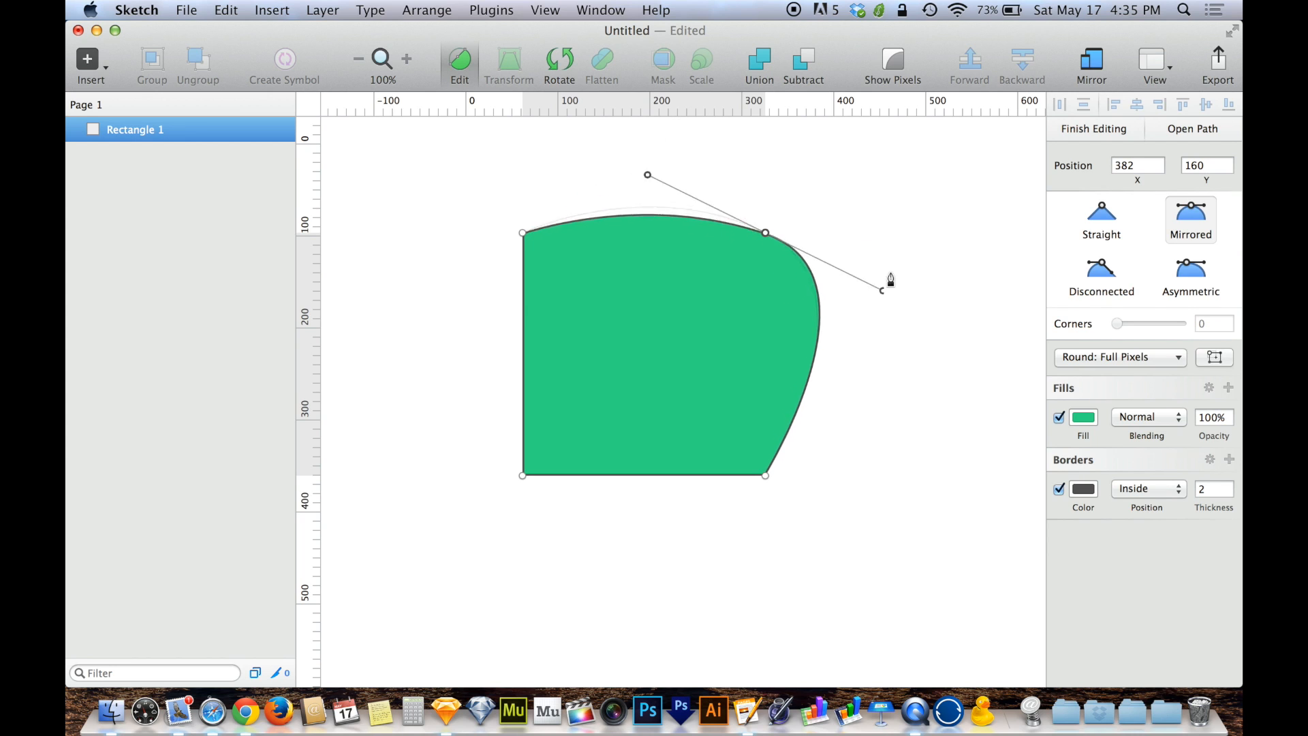
{"action": "left_click_drag", "start_coordinate": [881, 290], "coordinate": [857, 337]}
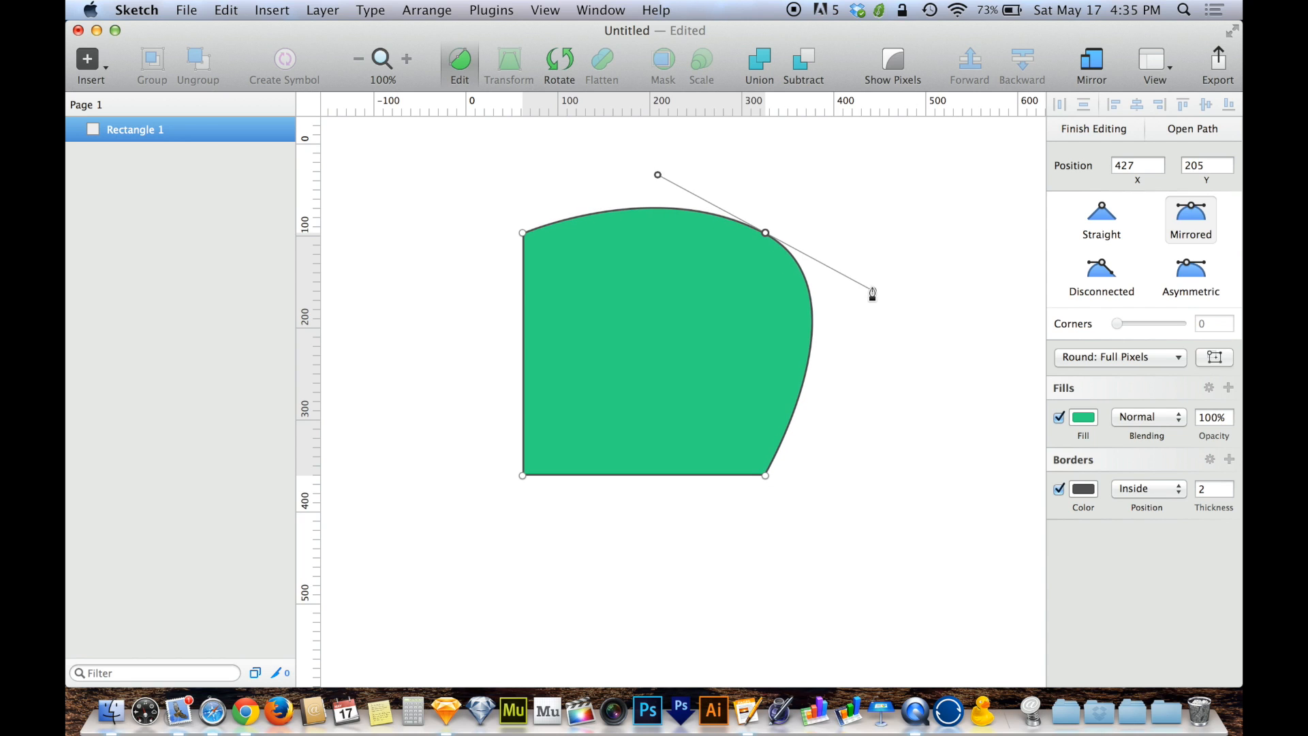
{"action": "left_click_drag", "start_coordinate": [872, 293], "coordinate": [868, 322]}
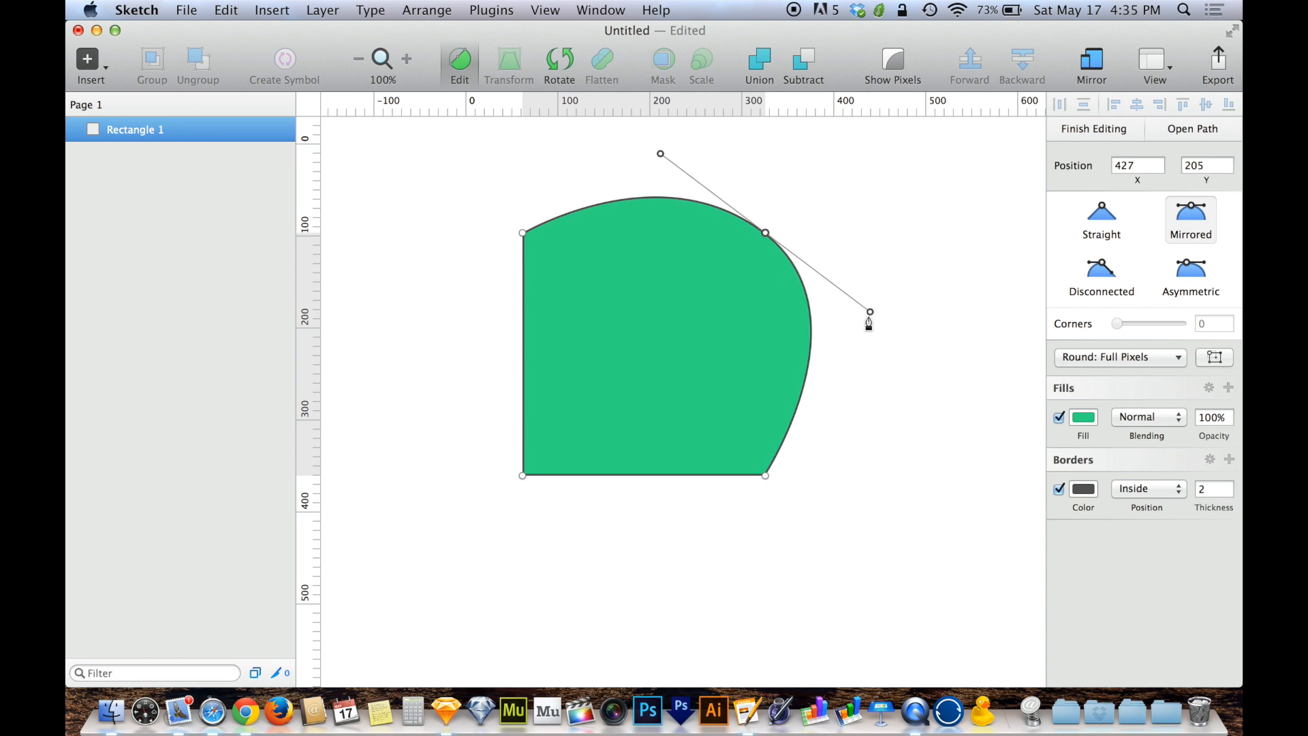
{"action": "left_click_drag", "start_coordinate": [868, 313], "coordinate": [855, 330]}
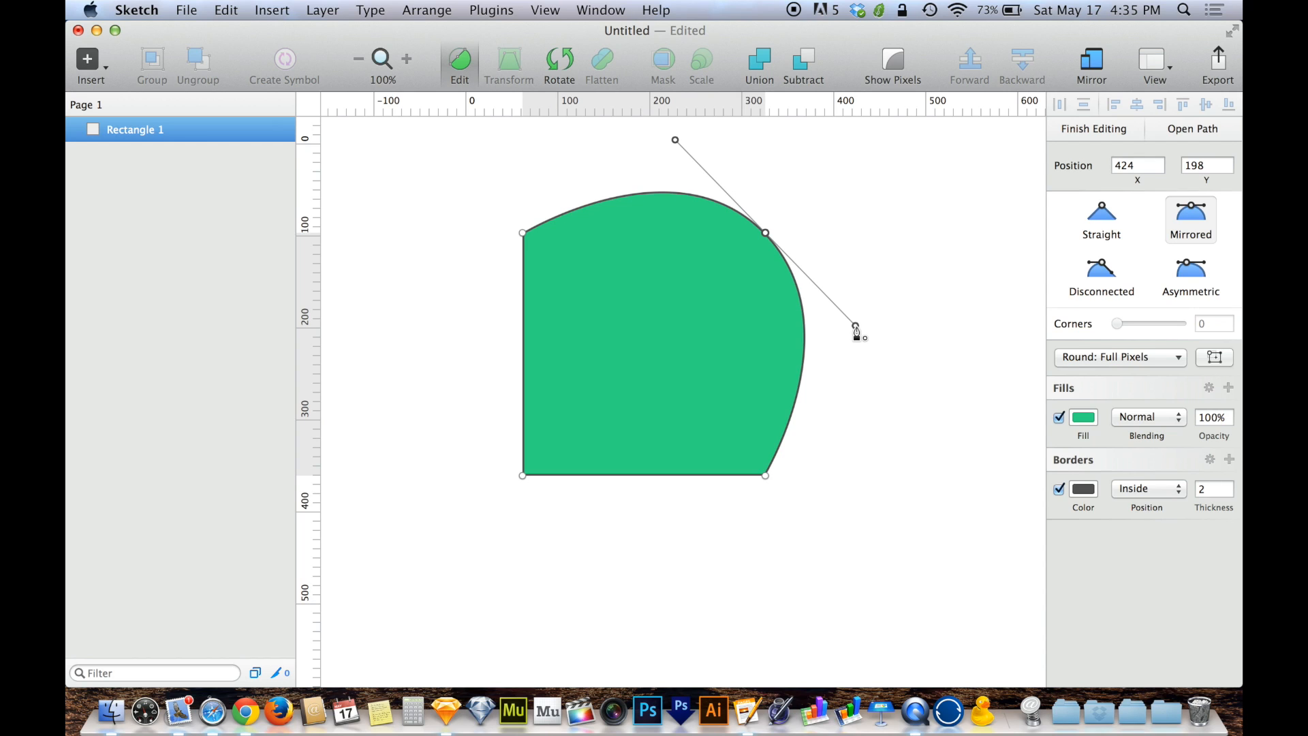
{"action": "mouse_move", "coordinate": [1108, 271]}
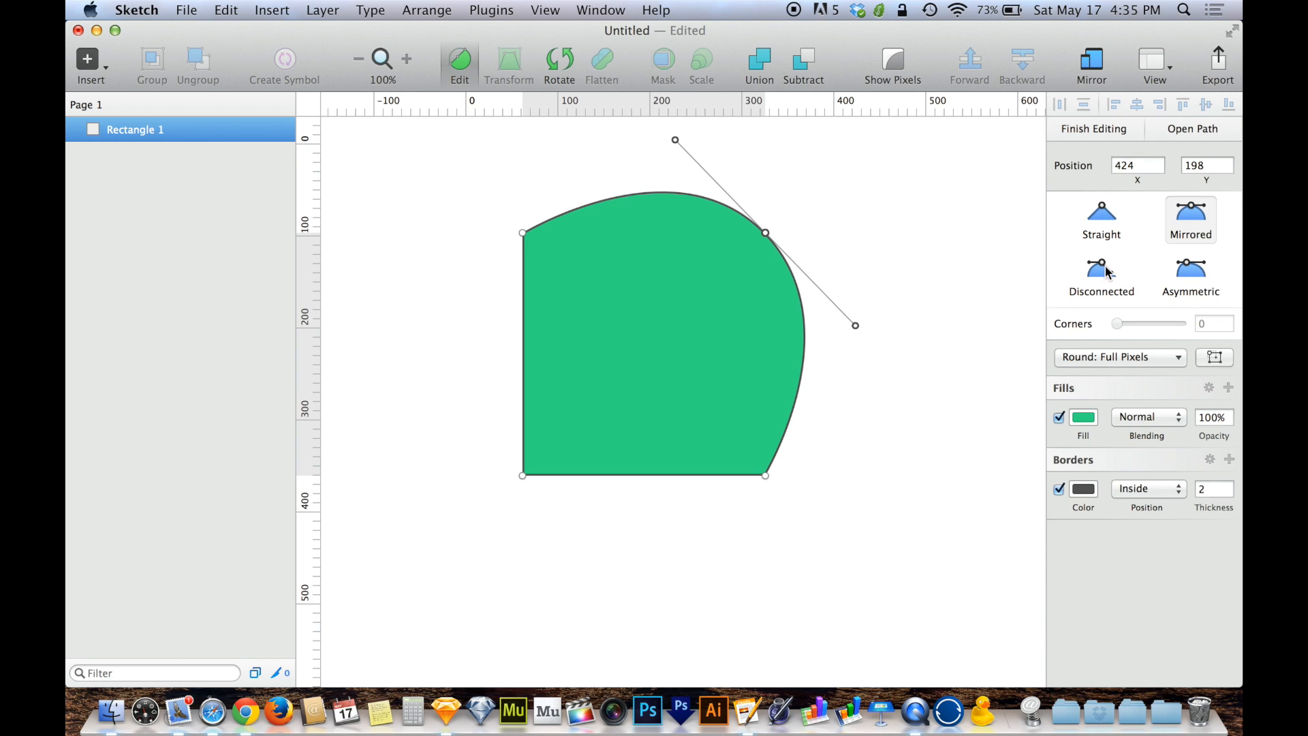
{"action": "mouse_move", "coordinate": [1107, 276]}
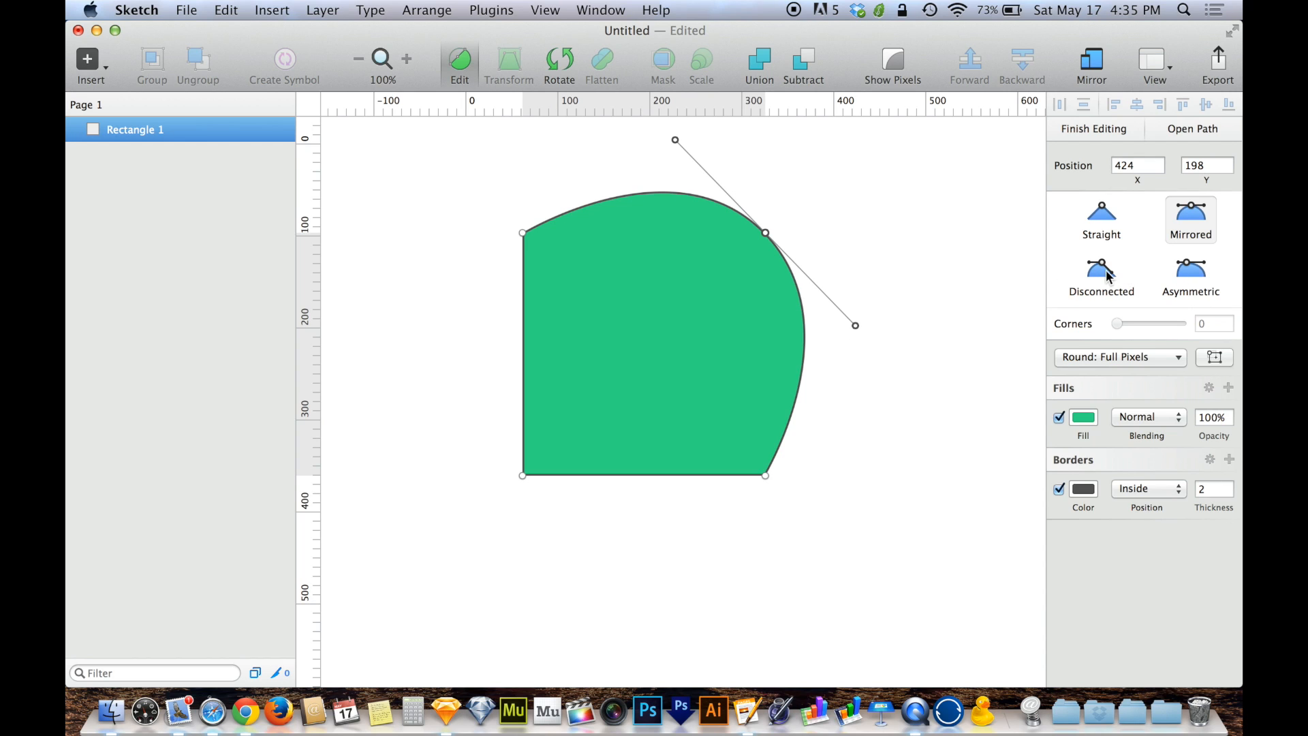
Step: Make the top-right point Disconnected and arch the top edge upward, keeping the right side straight
{"action": "left_click", "coordinate": [1100, 277]}
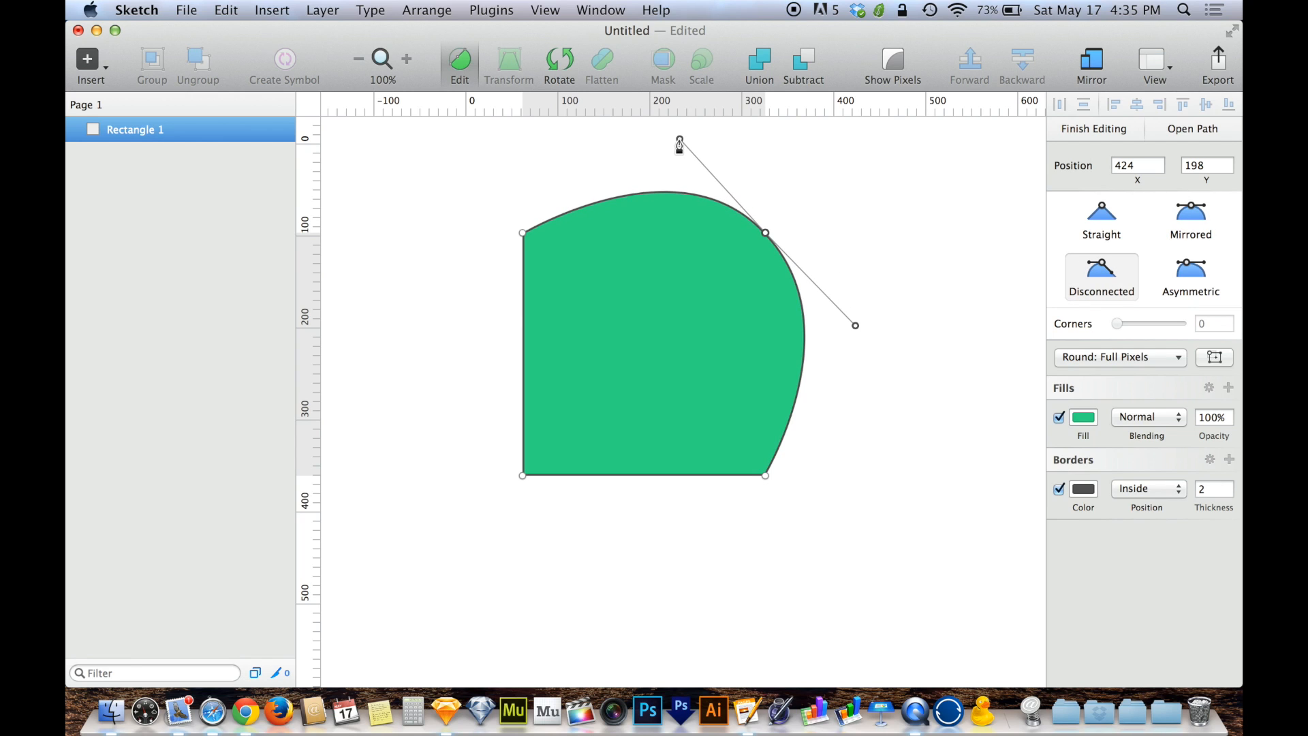
{"action": "left_click_drag", "start_coordinate": [679, 144], "coordinate": [620, 175]}
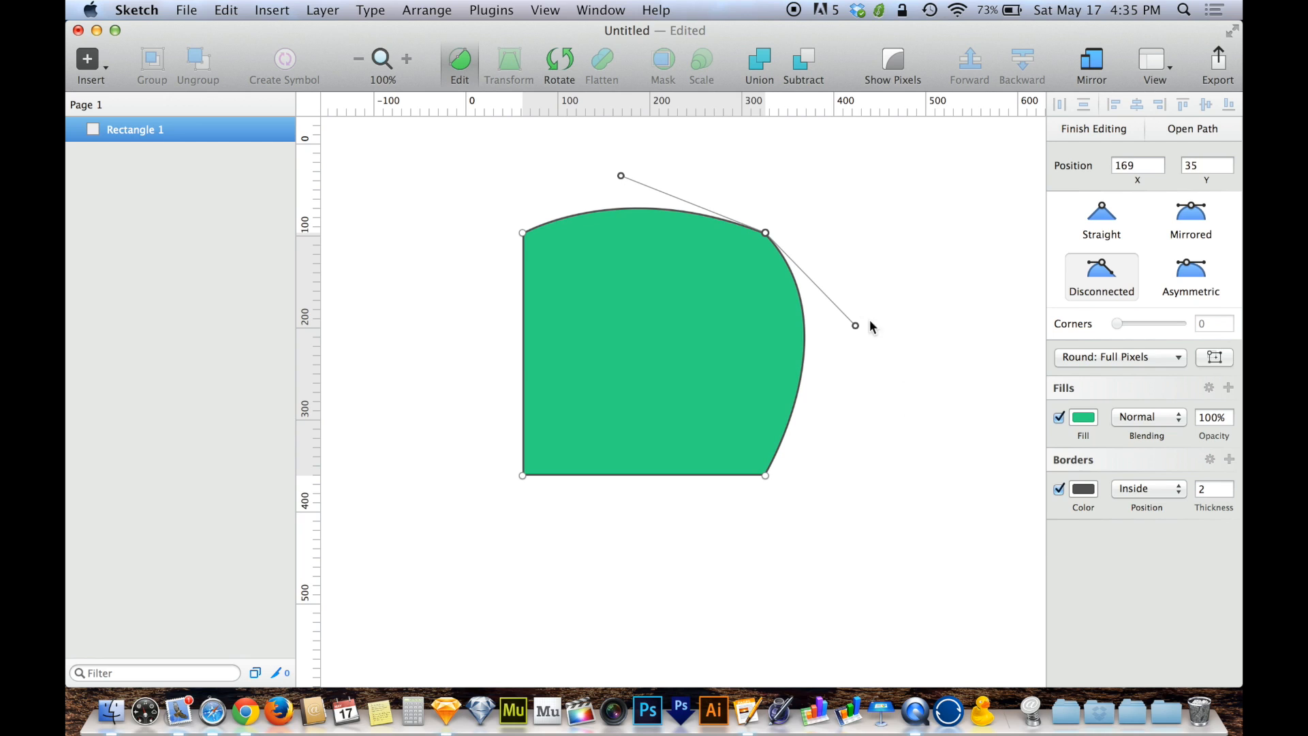
{"action": "left_click_drag", "start_coordinate": [854, 326], "coordinate": [687, 404]}
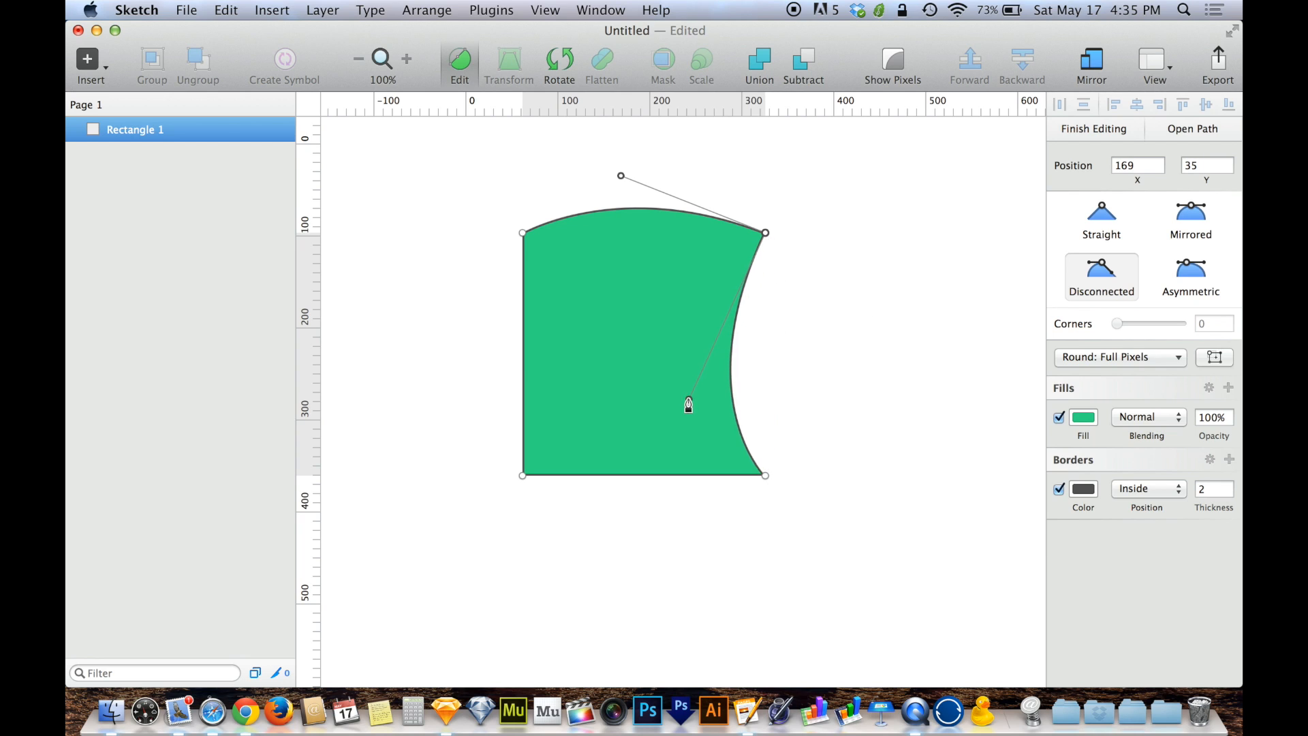
{"action": "left_click_drag", "start_coordinate": [688, 404], "coordinate": [764, 399]}
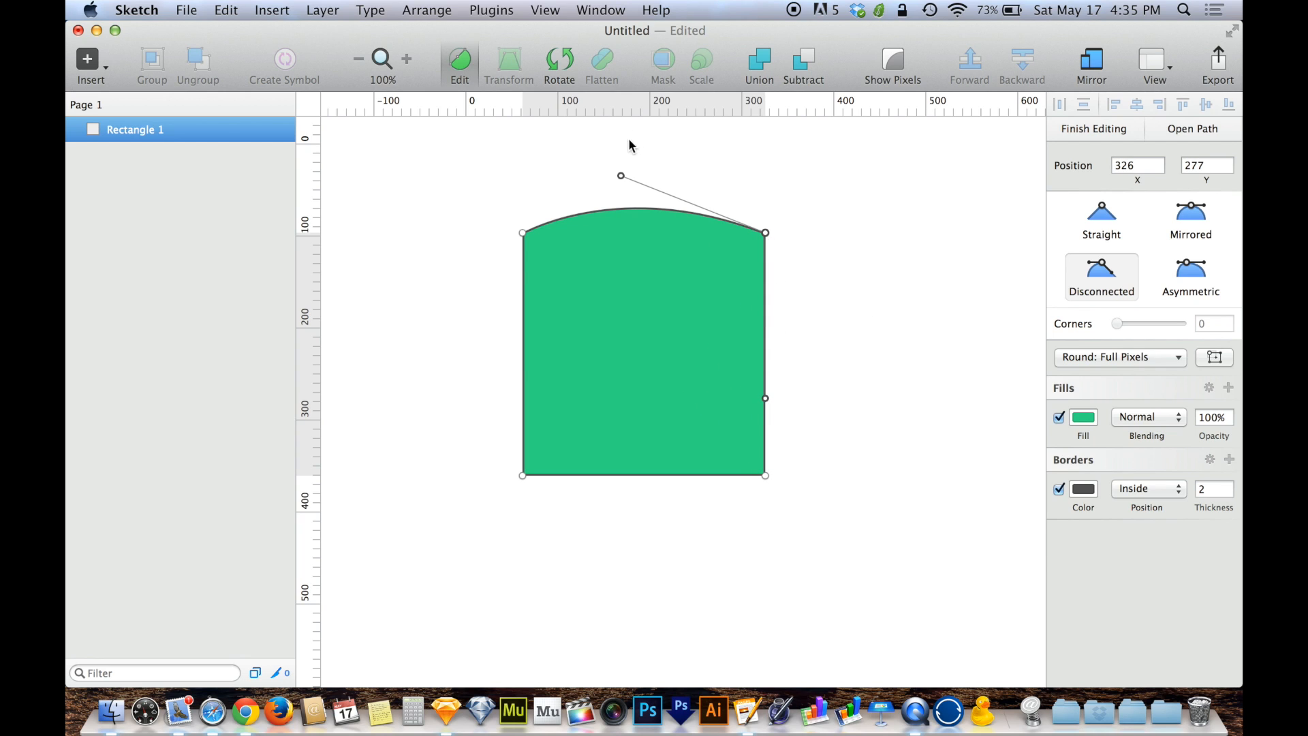
{"action": "left_click_drag", "start_coordinate": [620, 176], "coordinate": [643, 136]}
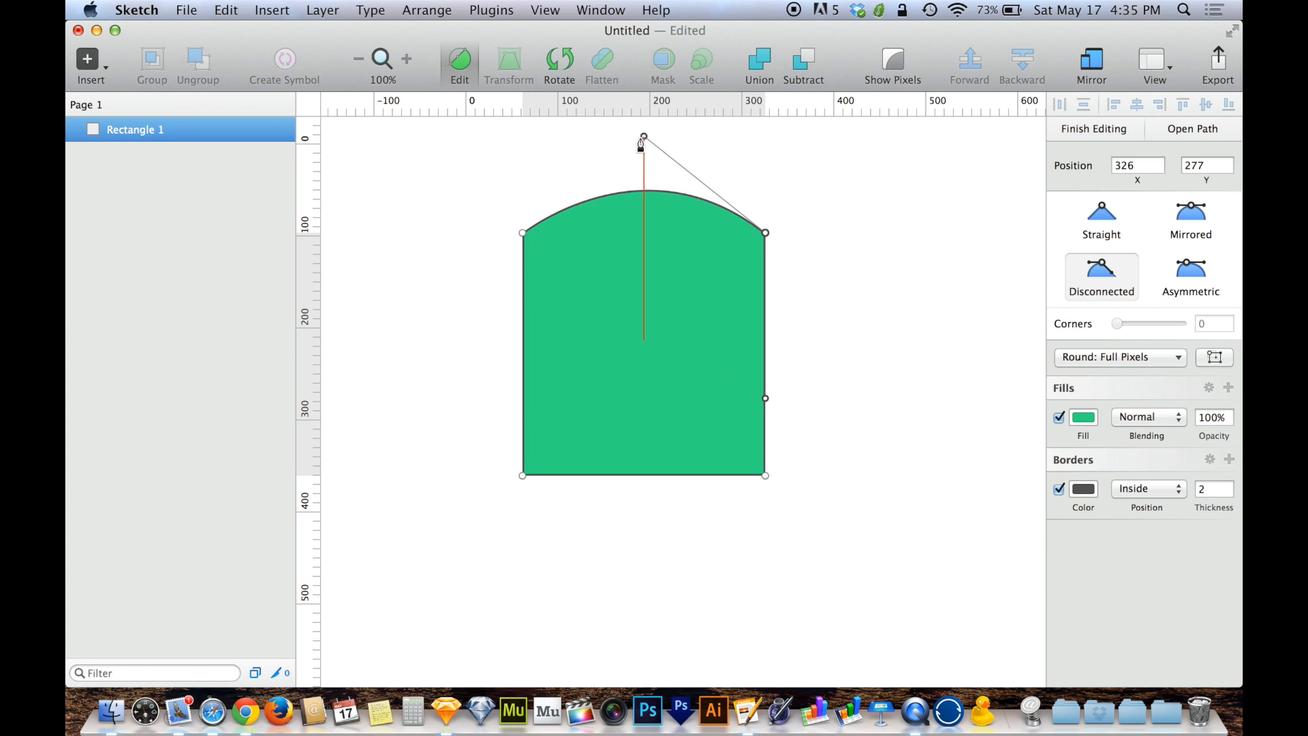
{"action": "left_click_drag", "start_coordinate": [642, 137], "coordinate": [650, 150]}
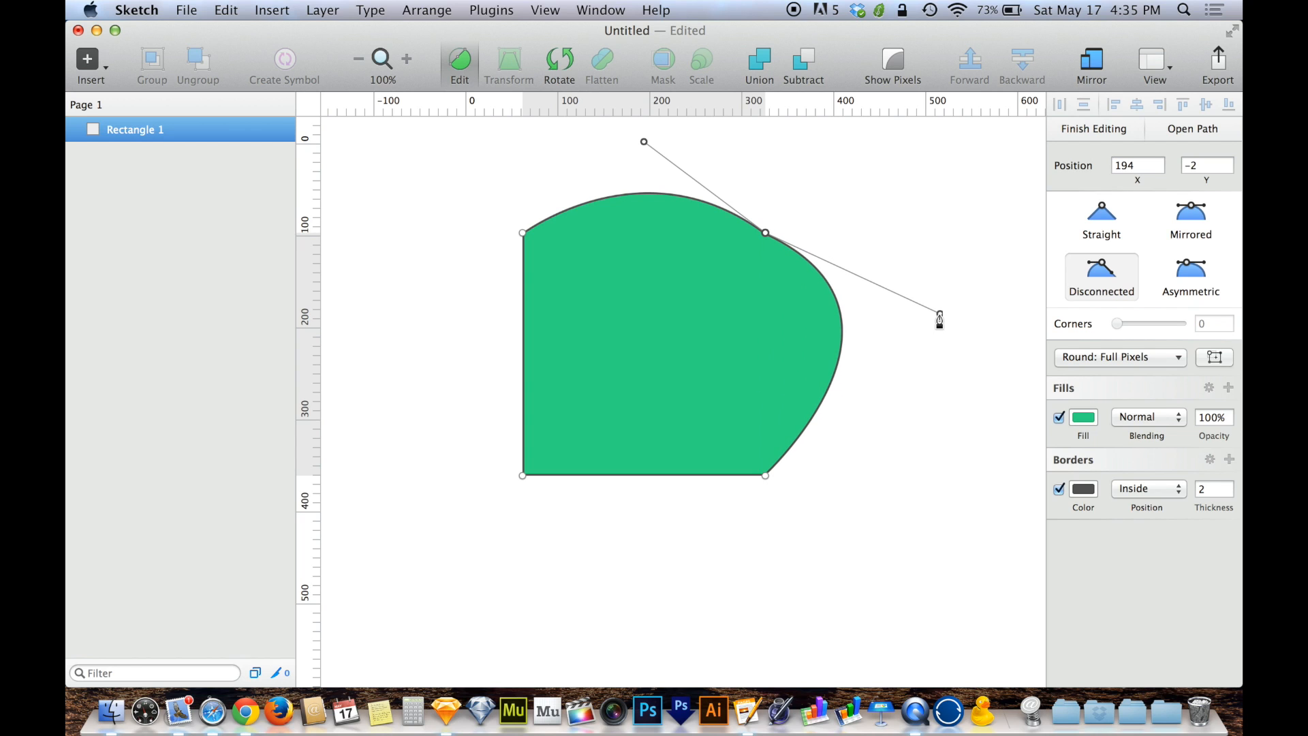
{"action": "left_click_drag", "start_coordinate": [939, 319], "coordinate": [799, 354]}
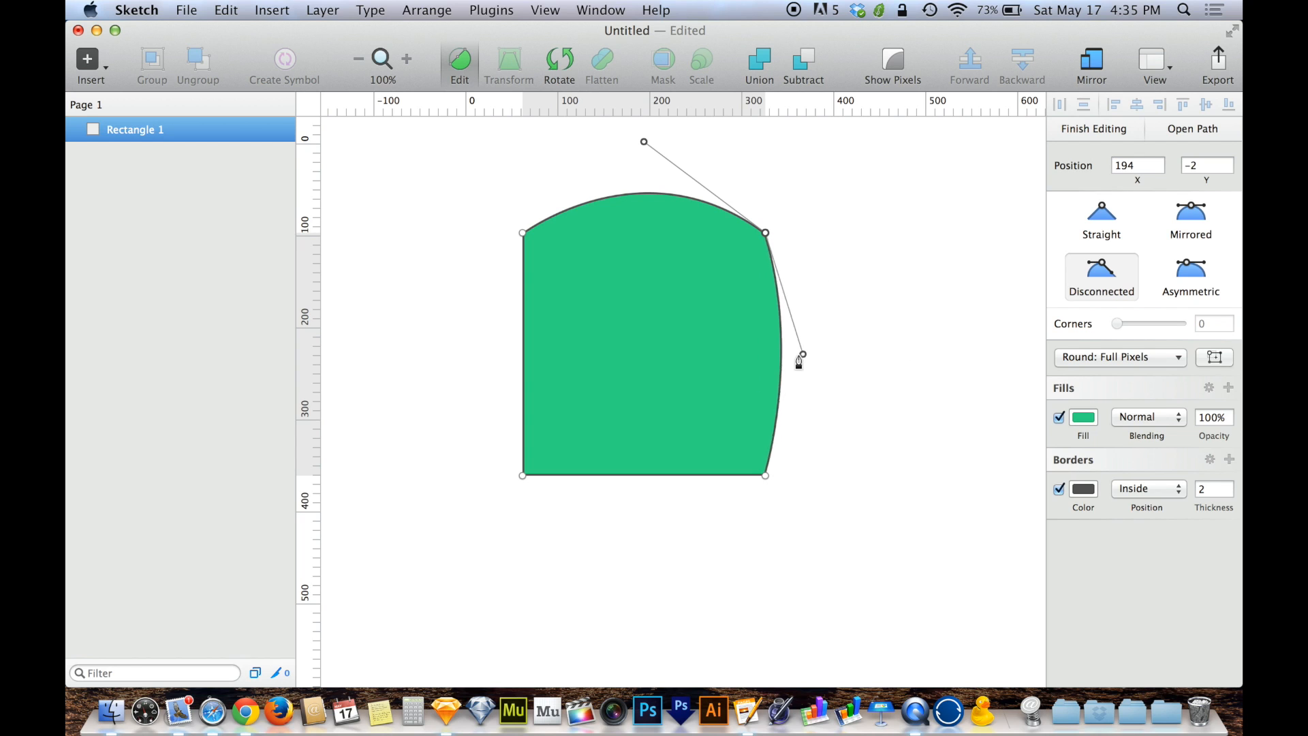
{"action": "left_click_drag", "start_coordinate": [798, 359], "coordinate": [765, 354]}
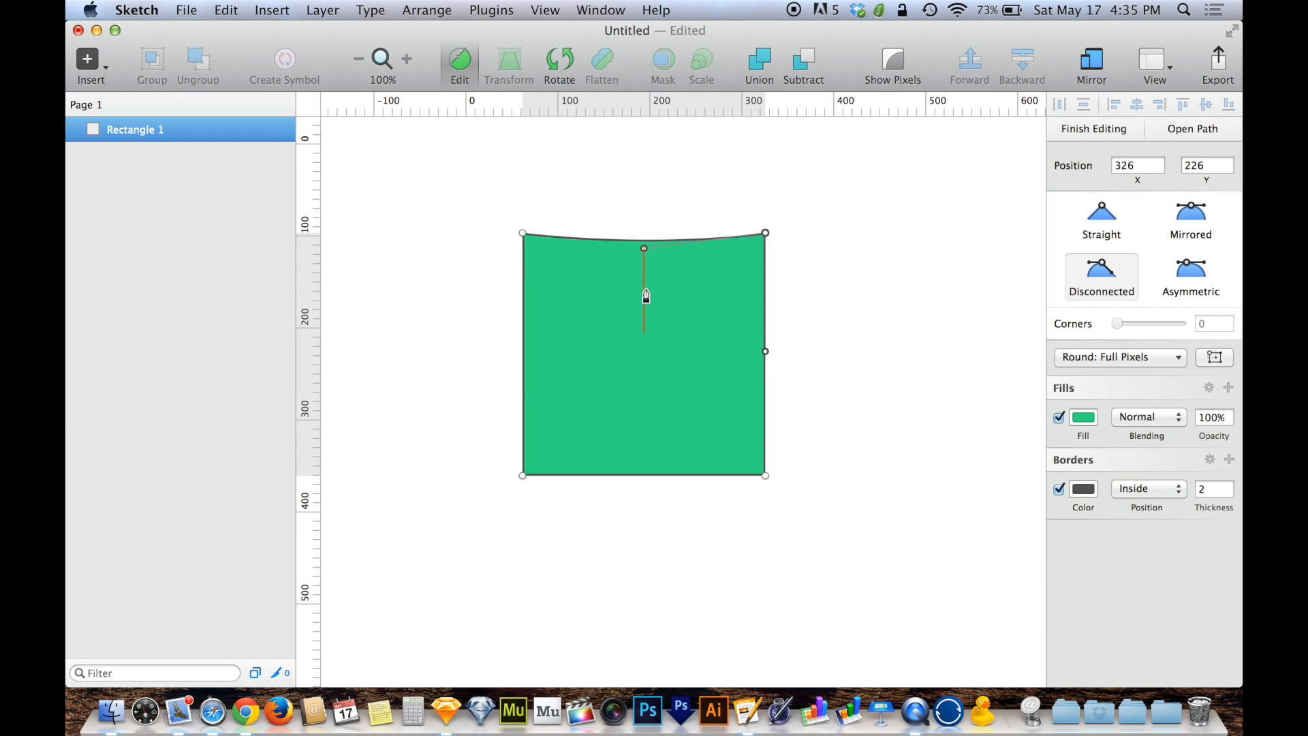
{"action": "left_click_drag", "start_coordinate": [643, 297], "coordinate": [640, 143]}
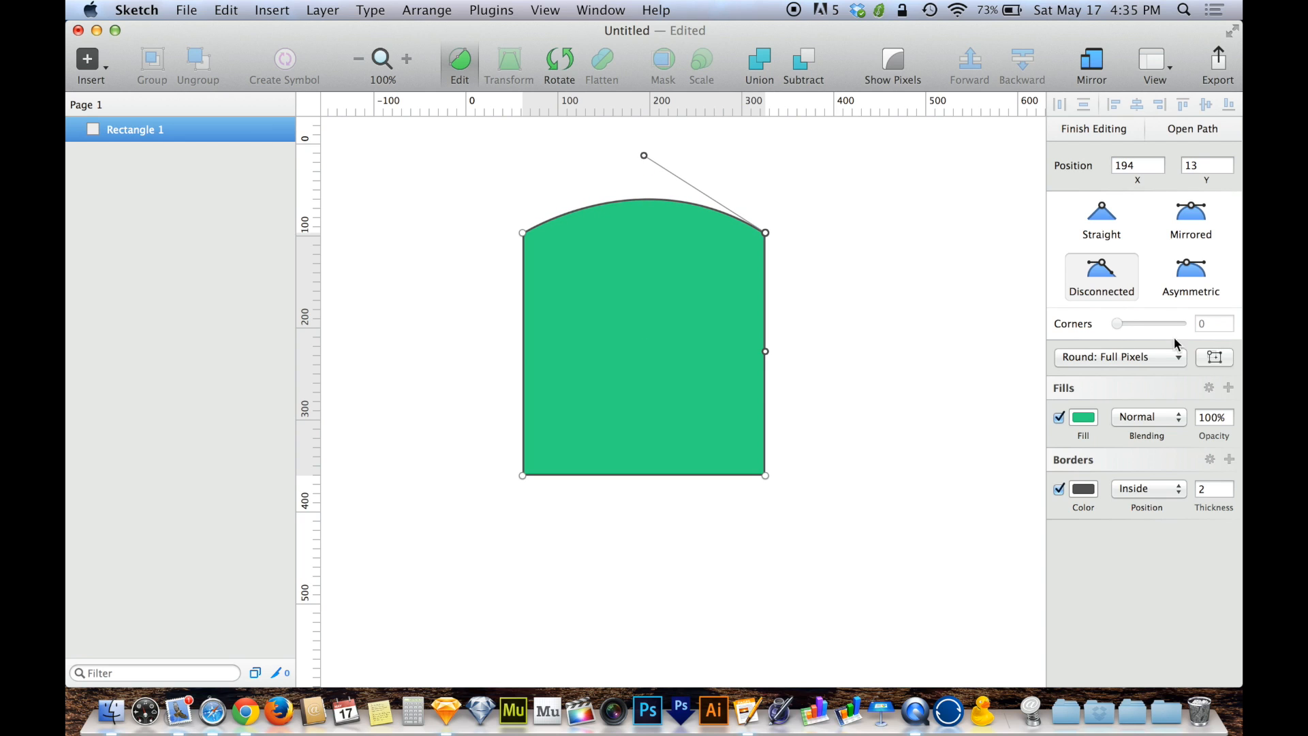
Step: Make the top-right point Asymmetric and bend its top and right edges outward
{"action": "left_click", "coordinate": [1190, 277]}
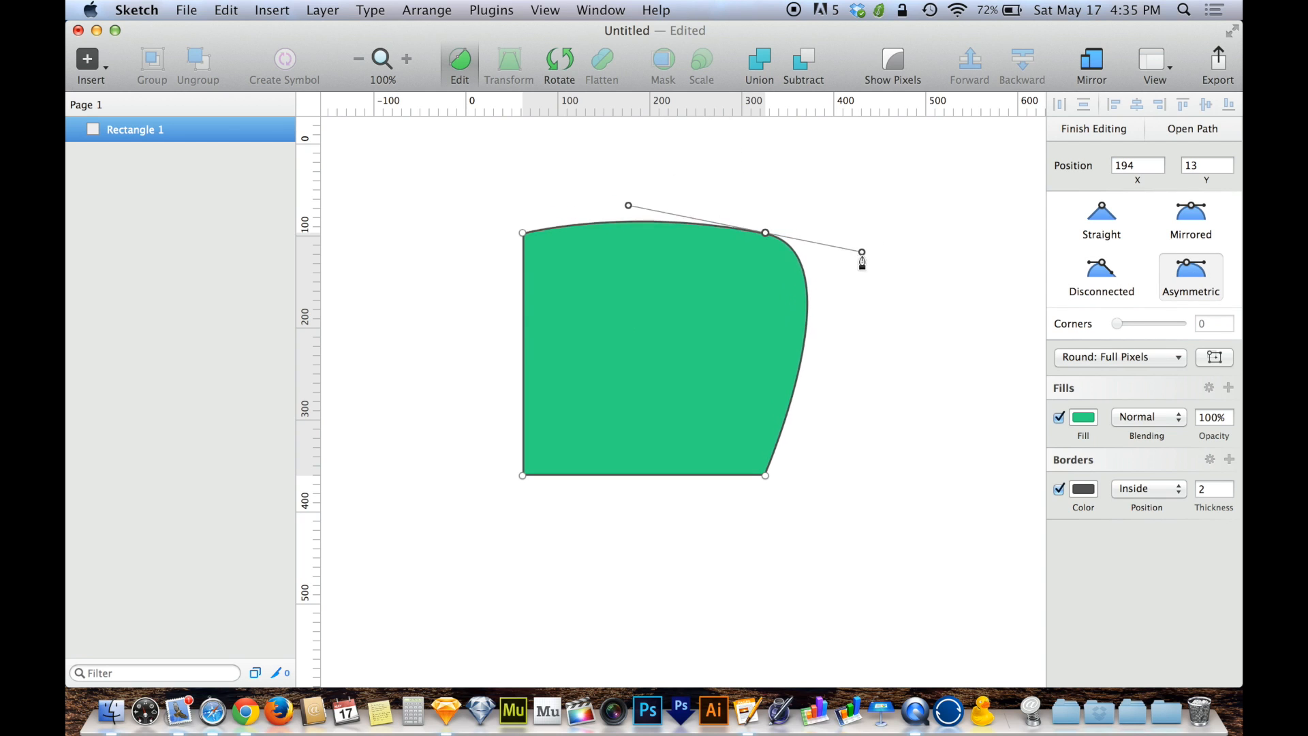
{"action": "left_click_drag", "start_coordinate": [861, 254], "coordinate": [850, 319]}
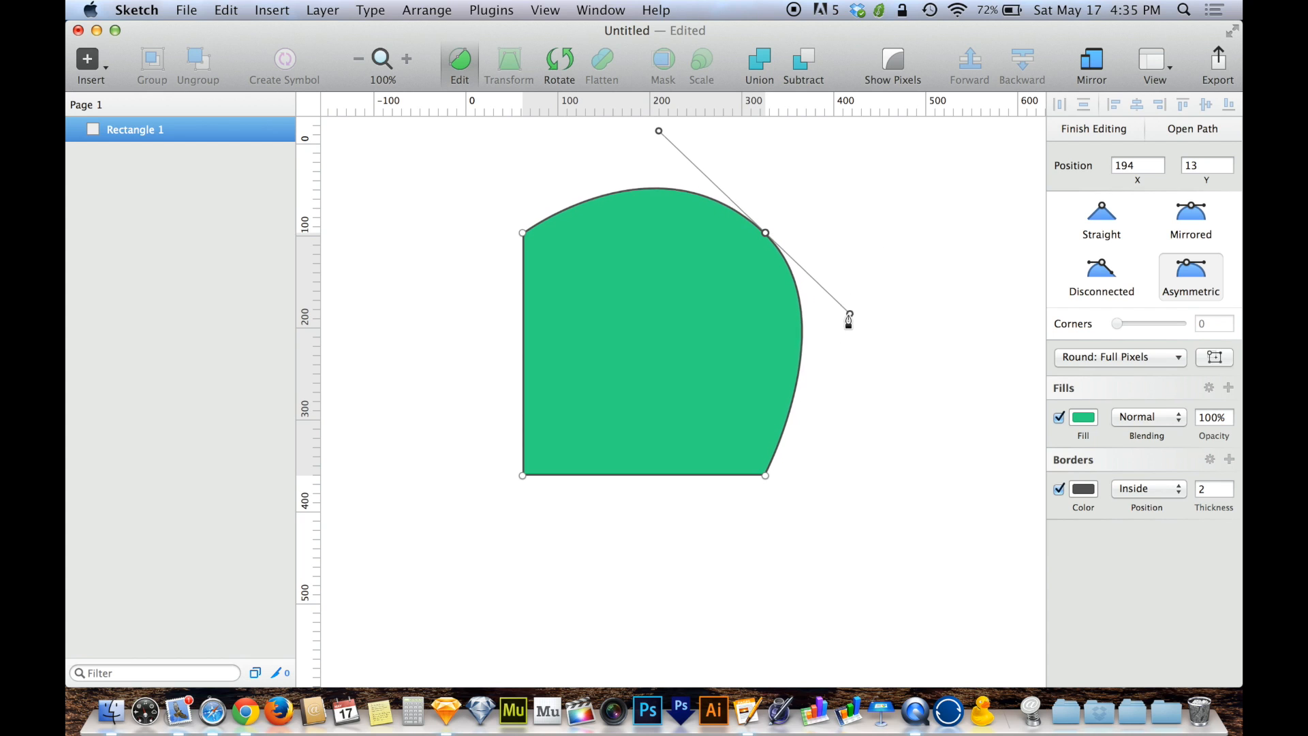
{"action": "left_click_drag", "start_coordinate": [848, 319], "coordinate": [859, 323]}
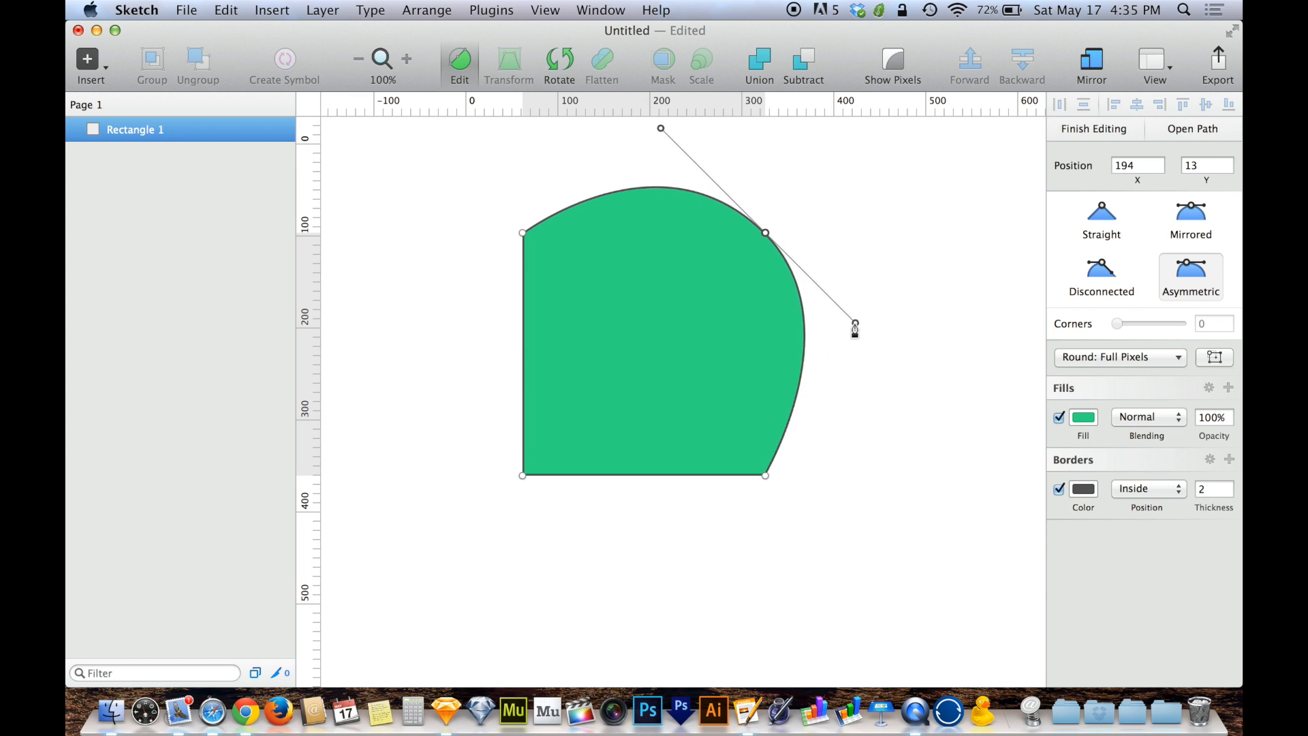
{"action": "left_click_drag", "start_coordinate": [855, 326], "coordinate": [789, 265]}
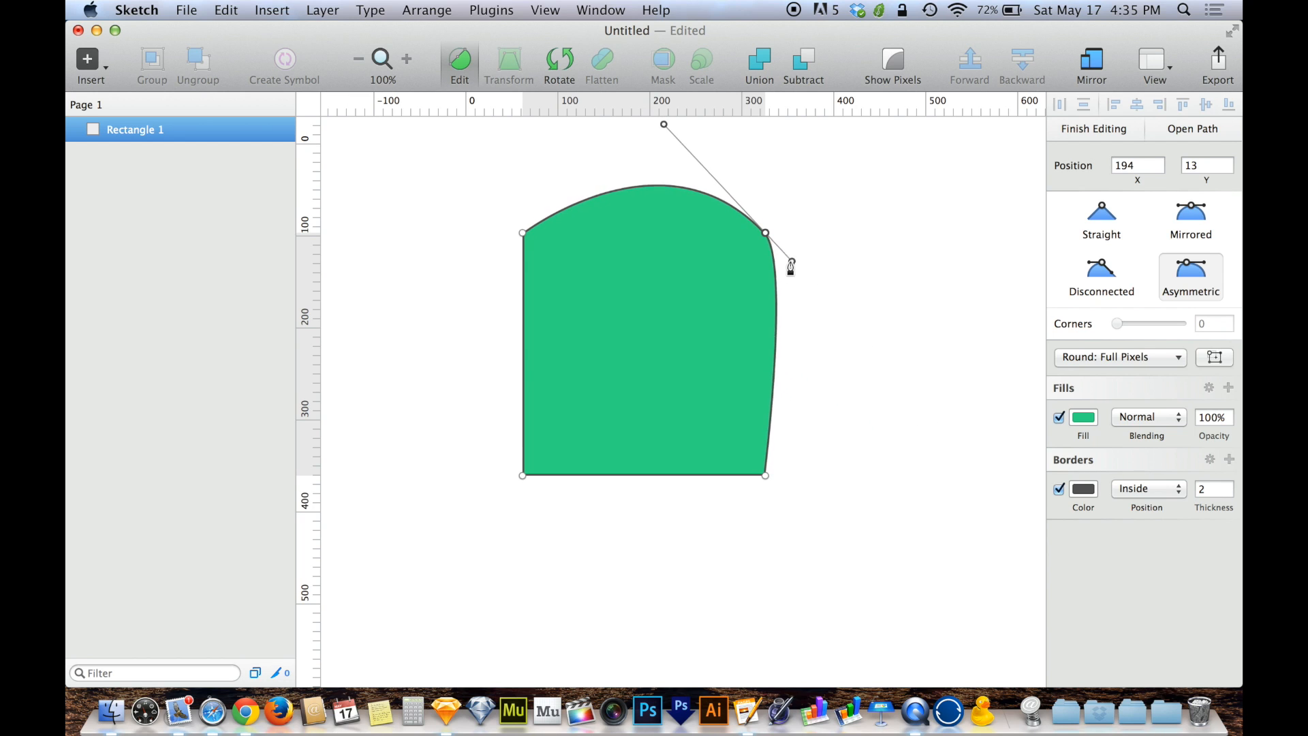
{"action": "left_click_drag", "start_coordinate": [788, 265], "coordinate": [838, 364]}
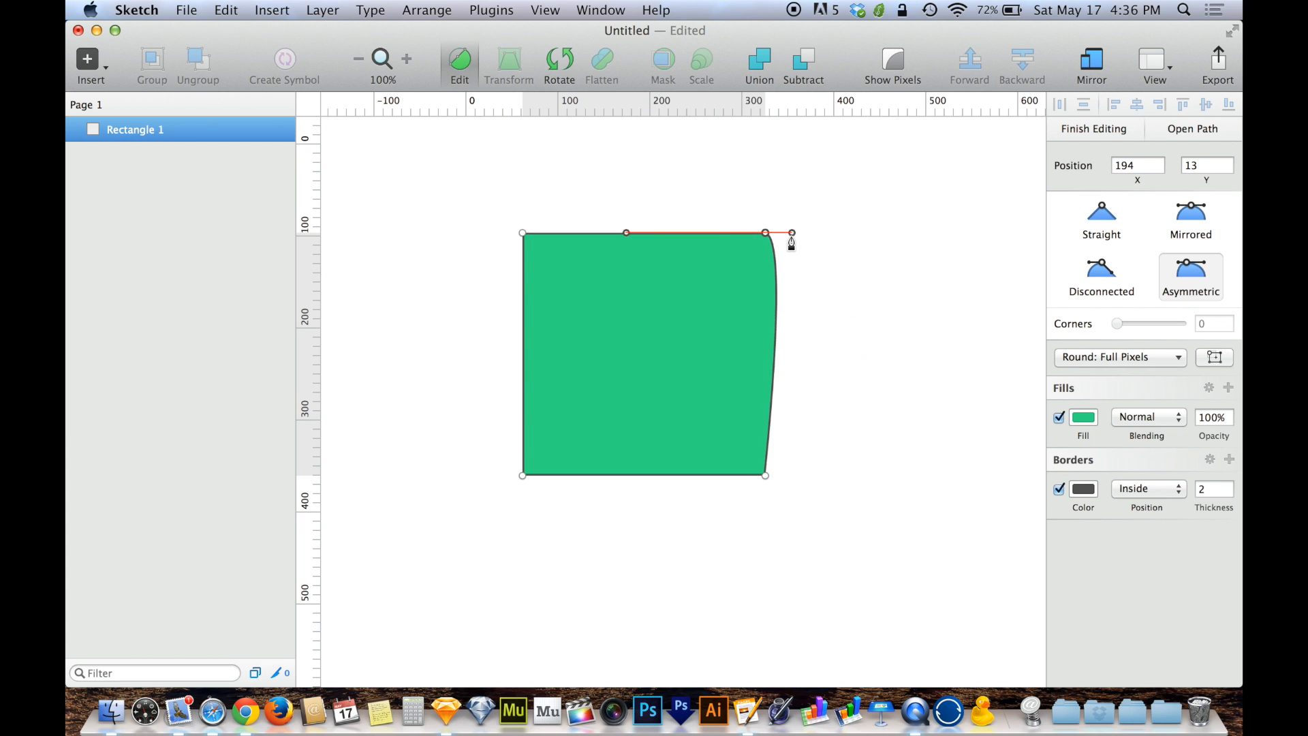
{"action": "left_click_drag", "start_coordinate": [791, 234], "coordinate": [859, 338]}
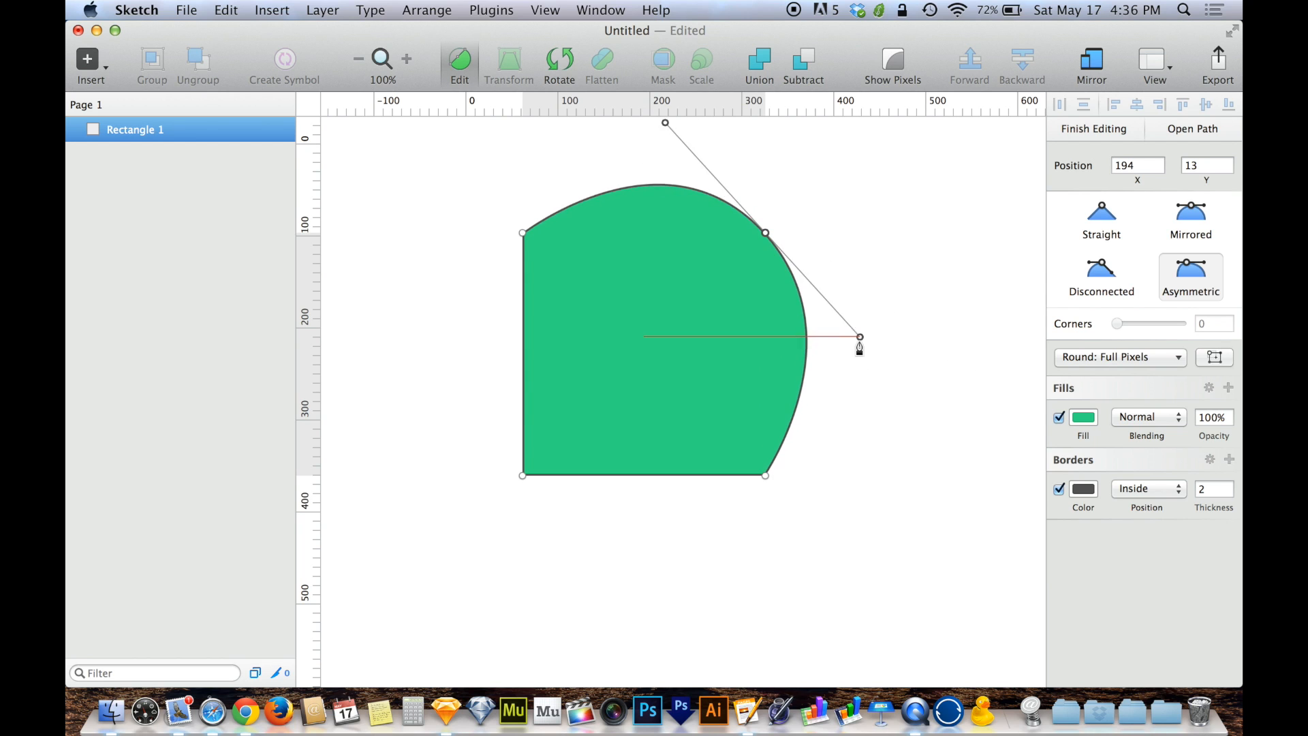
{"action": "left_click_drag", "start_coordinate": [859, 340], "coordinate": [873, 315]}
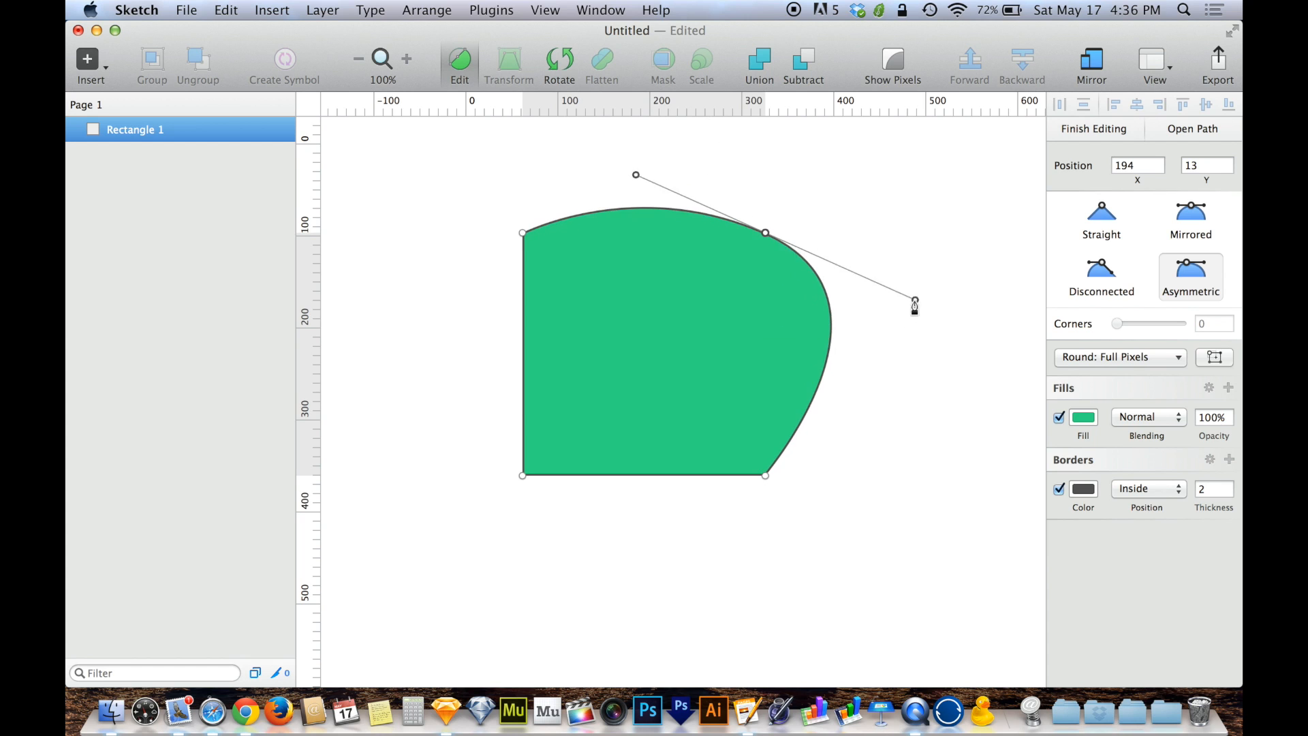
{"action": "left_click_drag", "start_coordinate": [914, 304], "coordinate": [784, 254]}
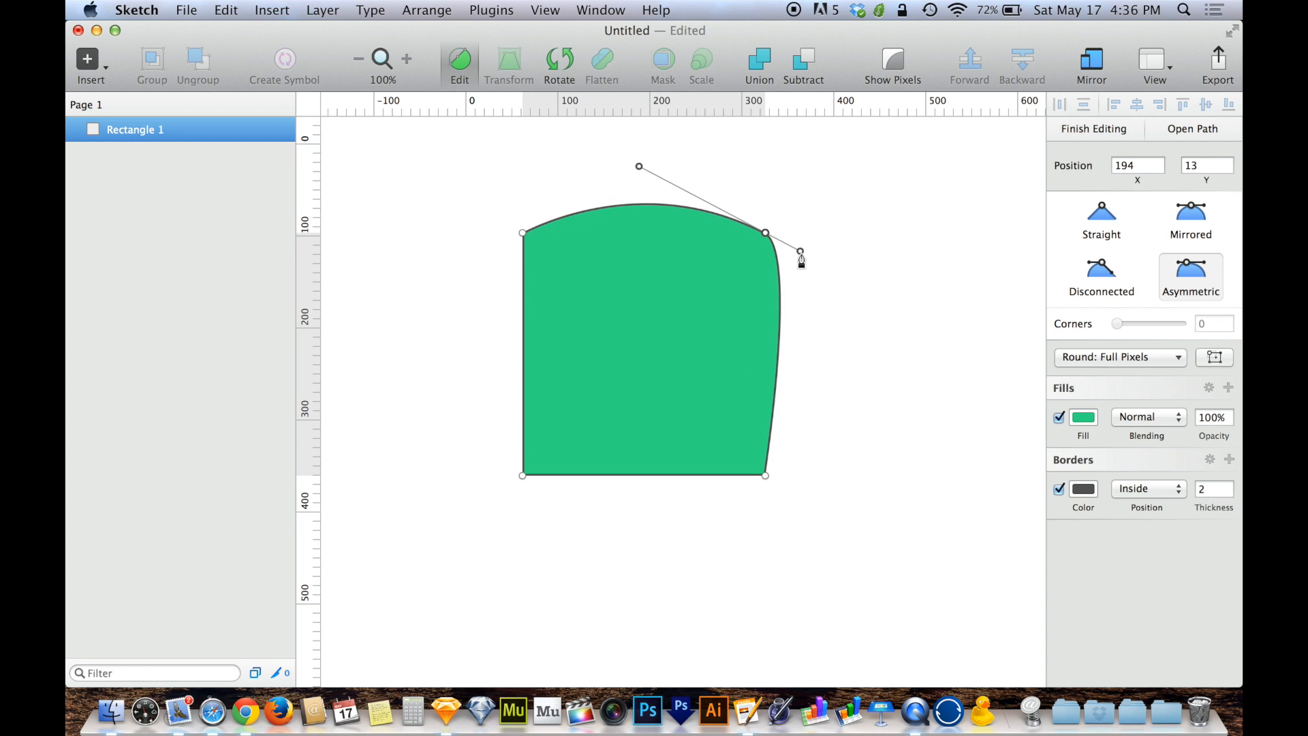
{"action": "left_click_drag", "start_coordinate": [799, 253], "coordinate": [907, 312]}
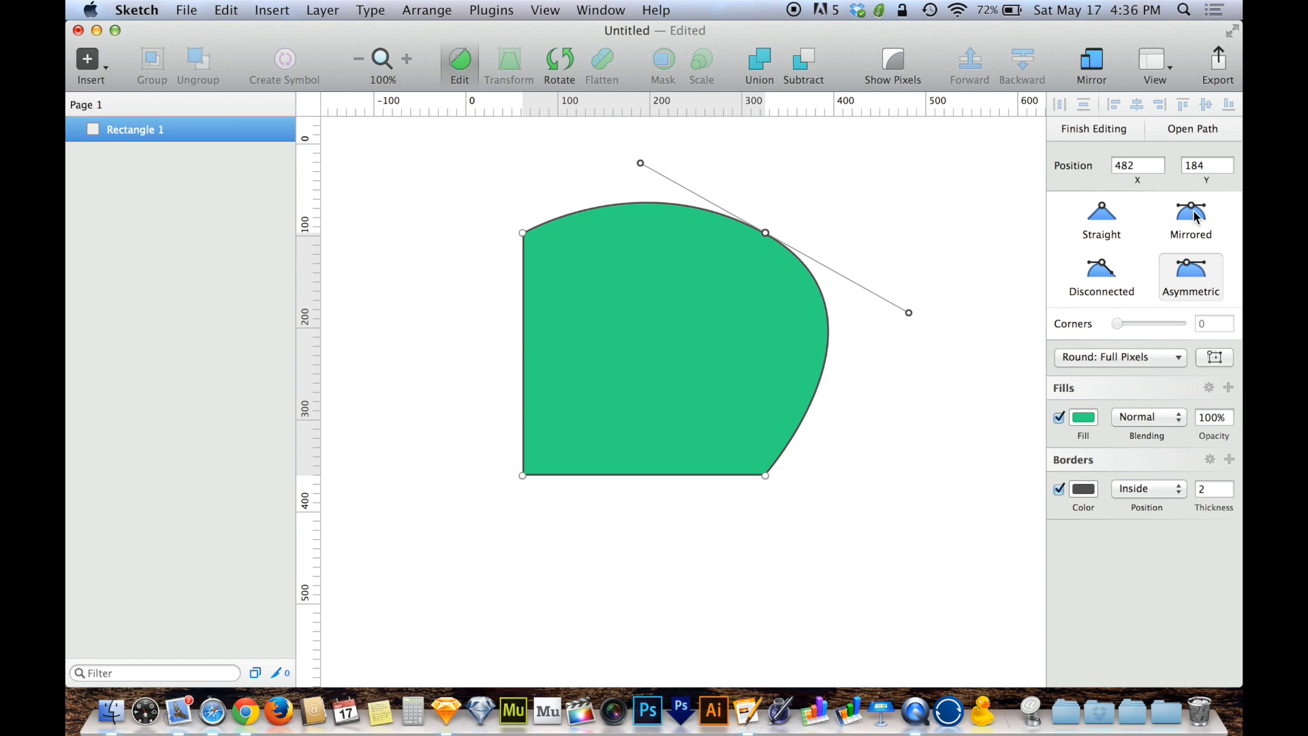
{"action": "mouse_move", "coordinate": [1197, 216]}
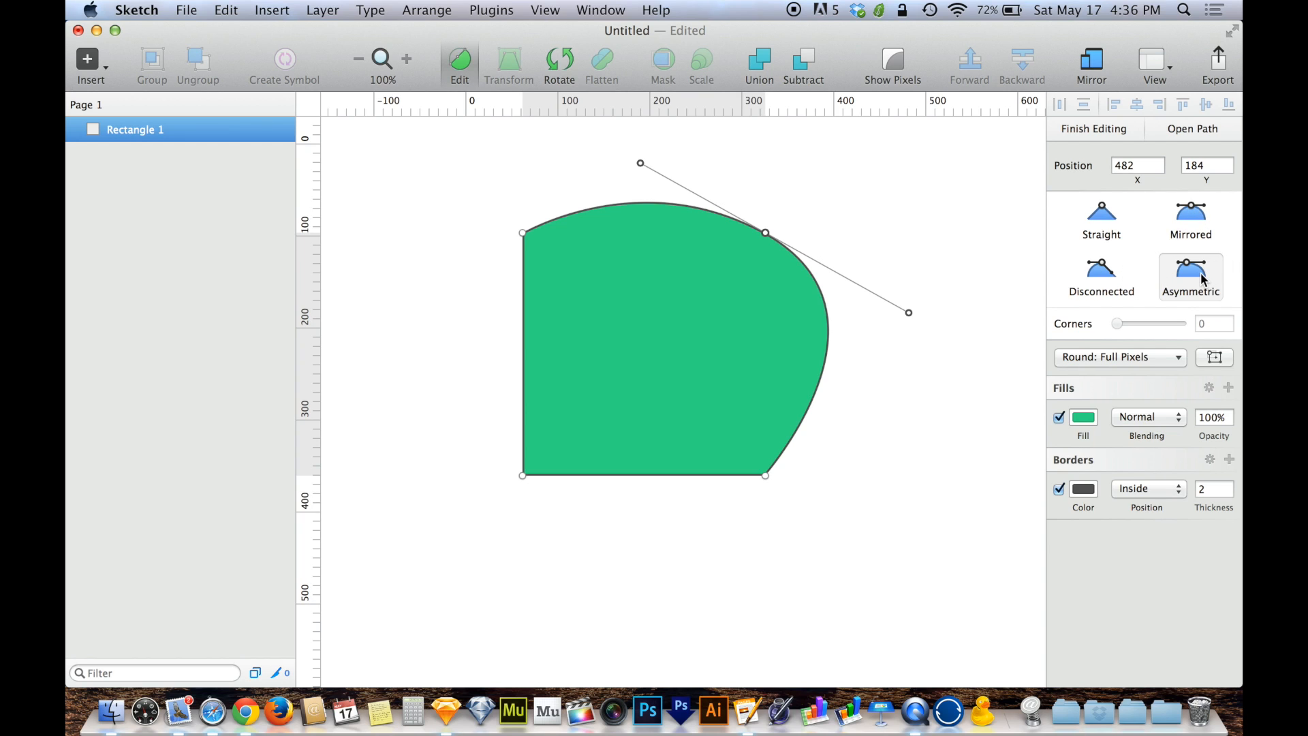
Step: Set the top-right point to Straight, restoring a sharp square corner
{"action": "left_click", "coordinate": [1100, 219]}
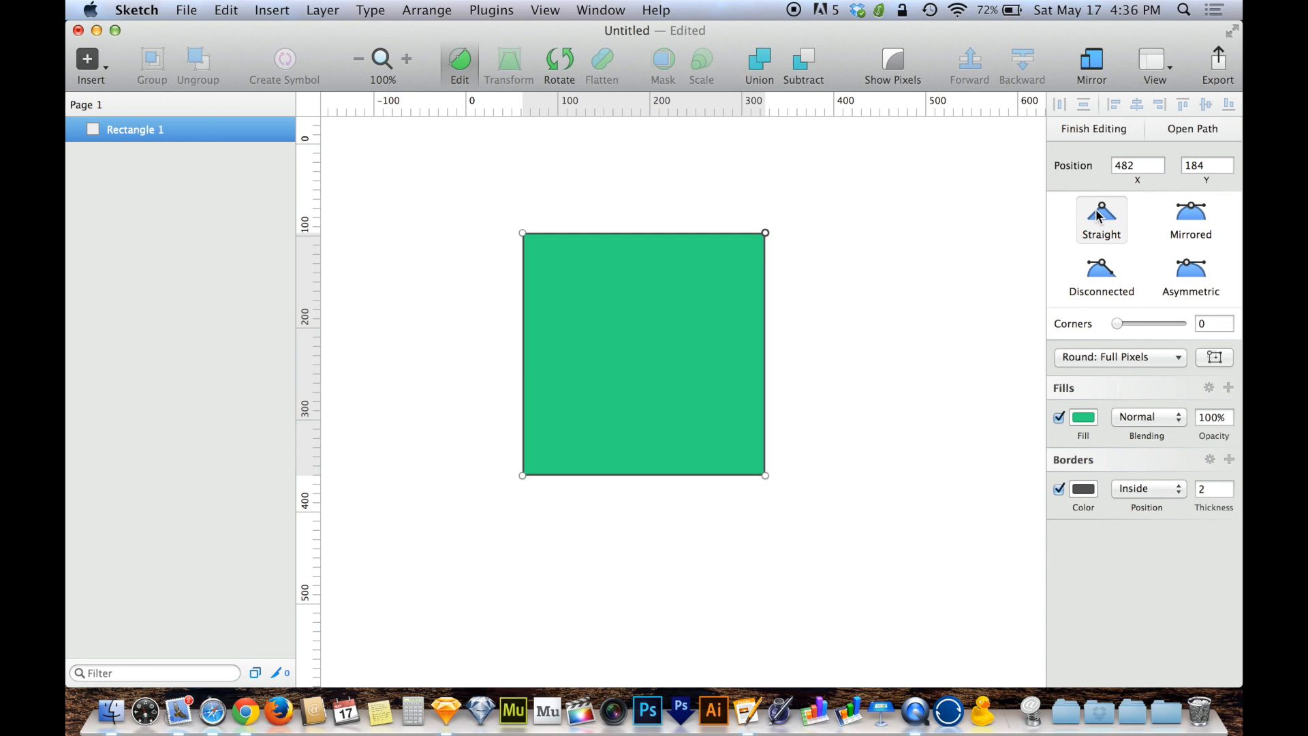
{"action": "mouse_move", "coordinate": [504, 202]}
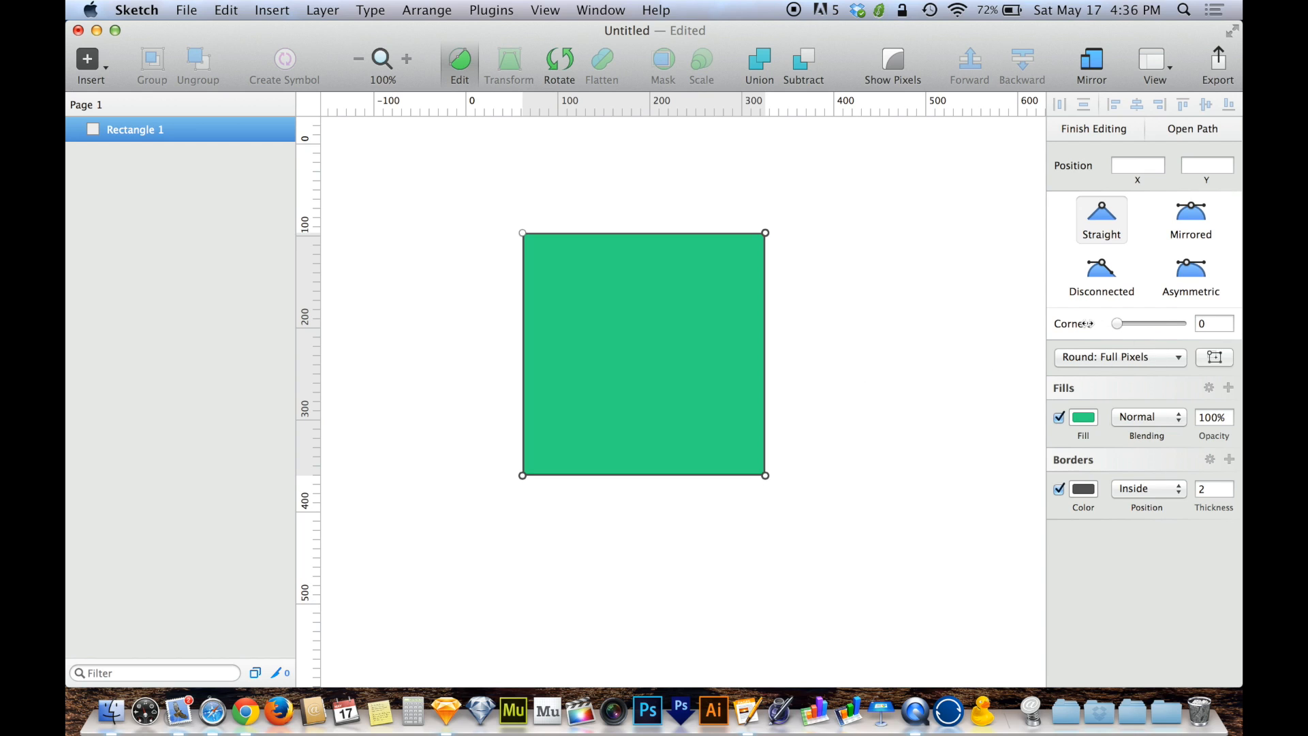
{"action": "mouse_move", "coordinate": [1101, 276]}
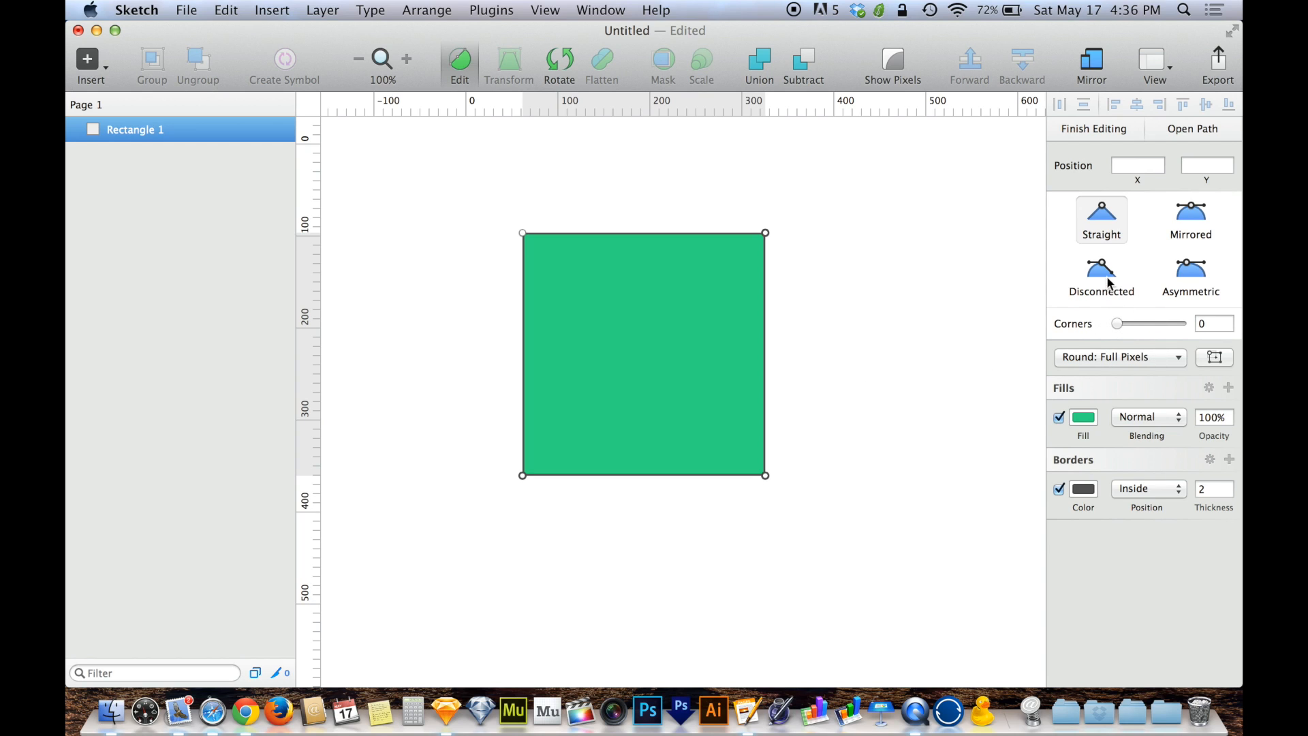
{"action": "mouse_move", "coordinate": [1121, 328]}
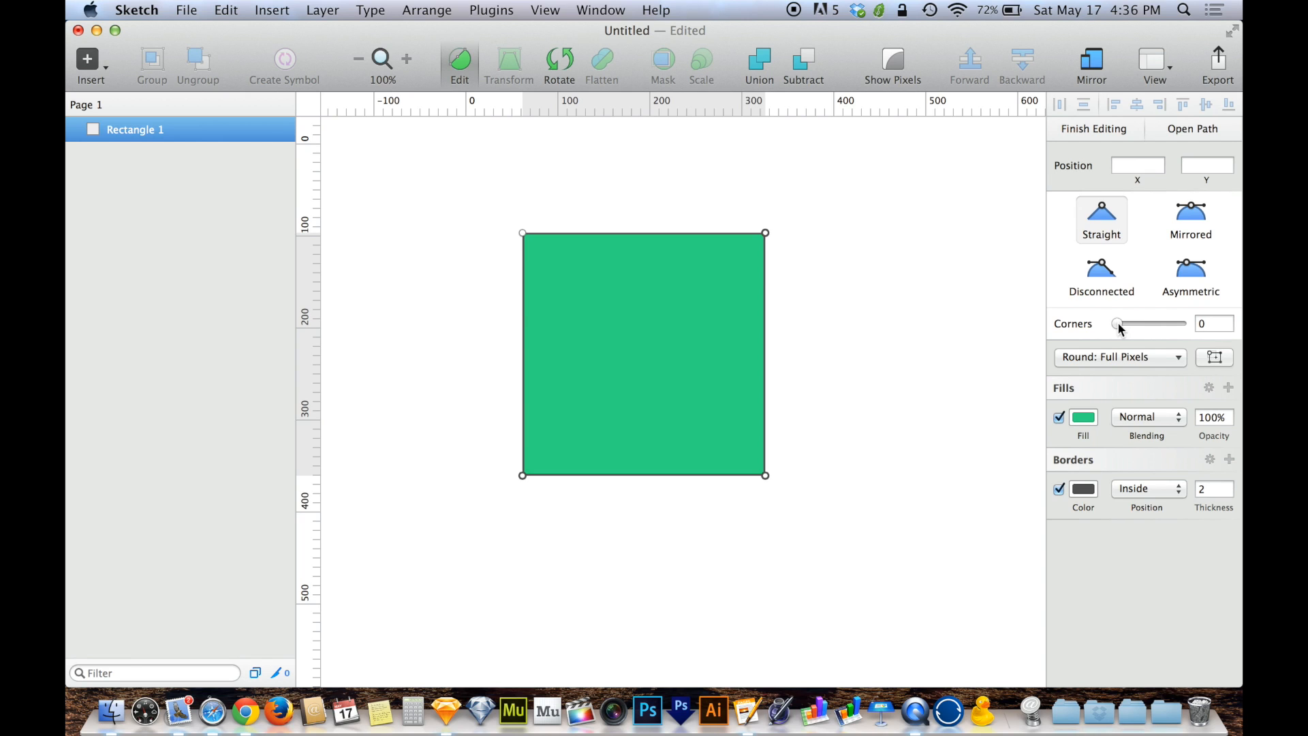
Step: Round the three selected corners to radius 100 with the Corners slider
{"action": "left_click_drag", "start_coordinate": [1117, 324], "coordinate": [1152, 324]}
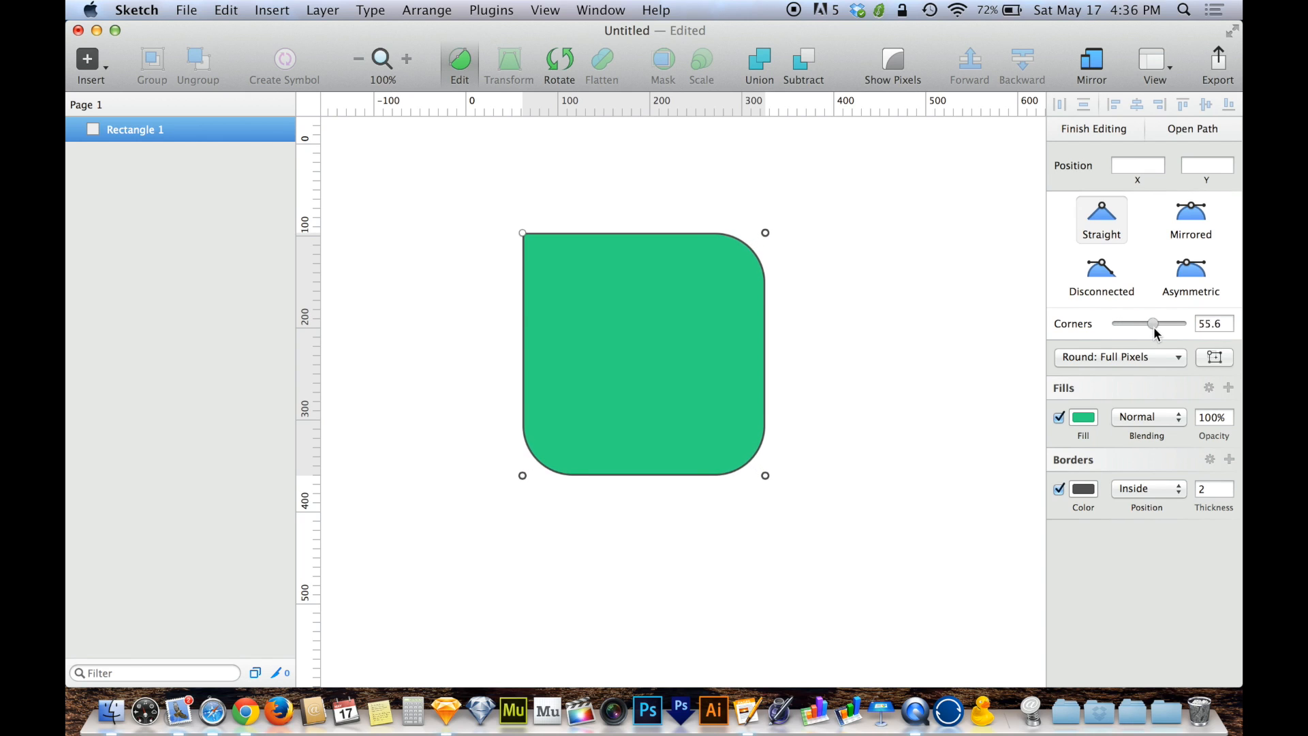
{"action": "left_click_drag", "start_coordinate": [1152, 323], "coordinate": [1128, 323]}
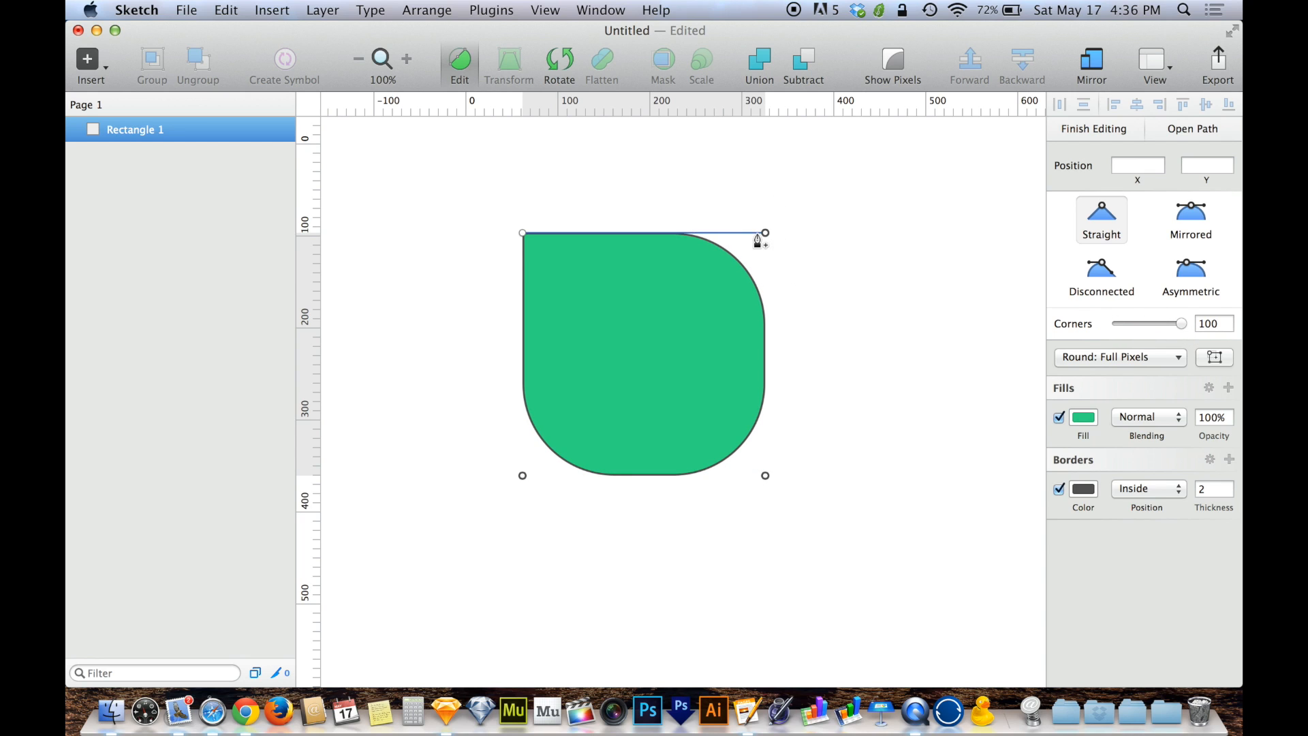
{"action": "left_click_drag", "start_coordinate": [1180, 323], "coordinate": [1120, 323]}
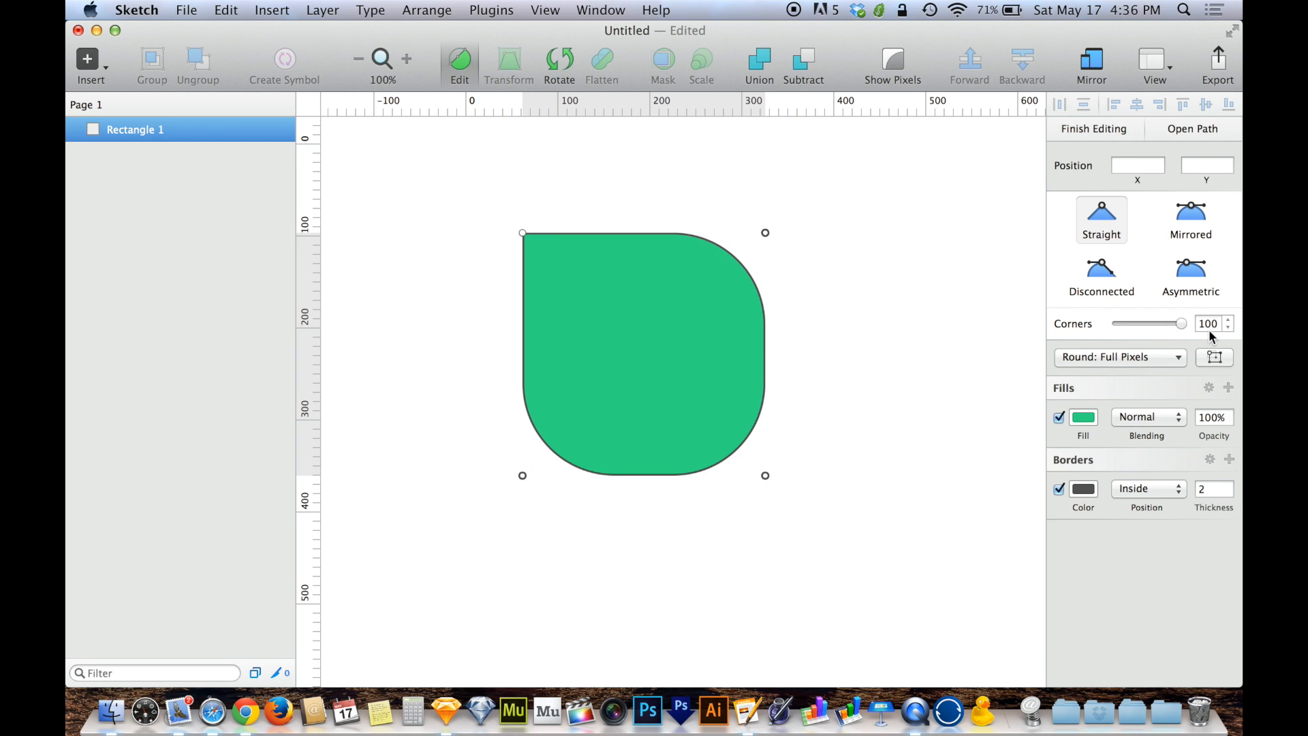
{"action": "left_click_drag", "start_coordinate": [1180, 323], "coordinate": [1168, 323]}
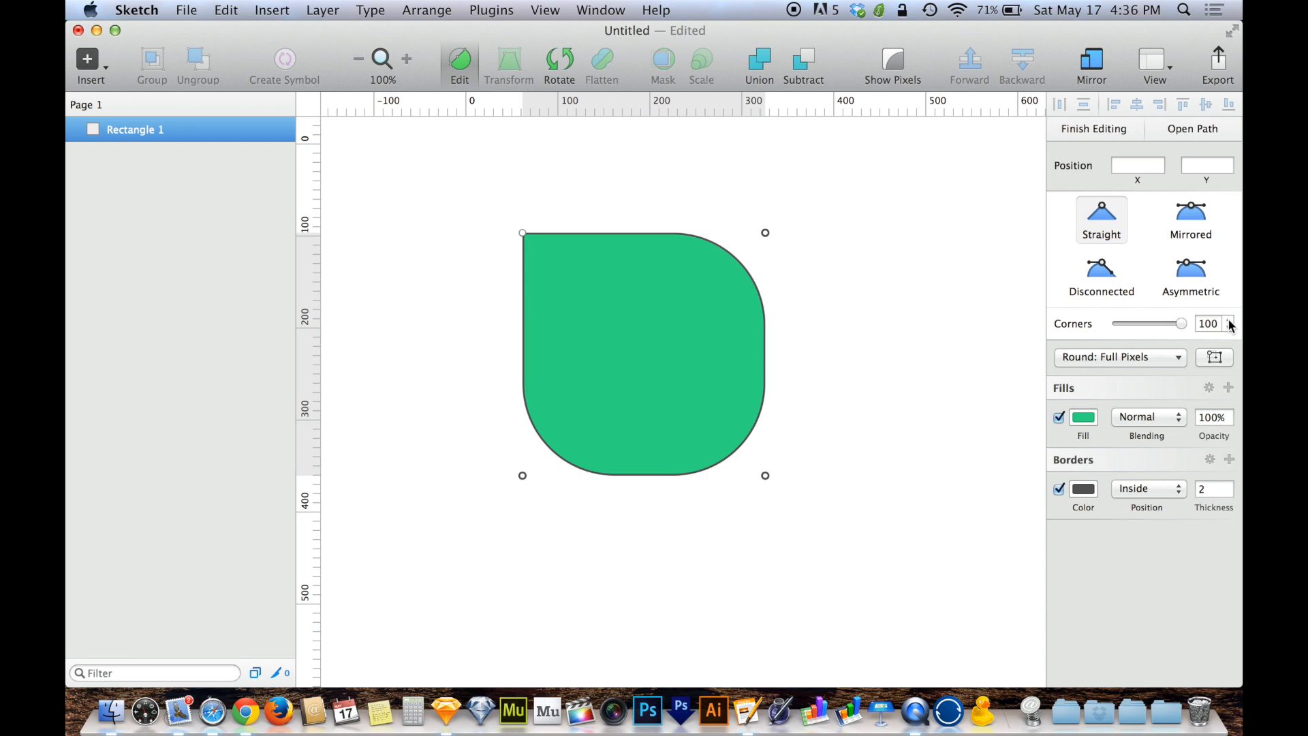
Step: Step the Corners radius of the three rounded corners up from 100 to 250
{"action": "left_click", "coordinate": [1227, 320]}
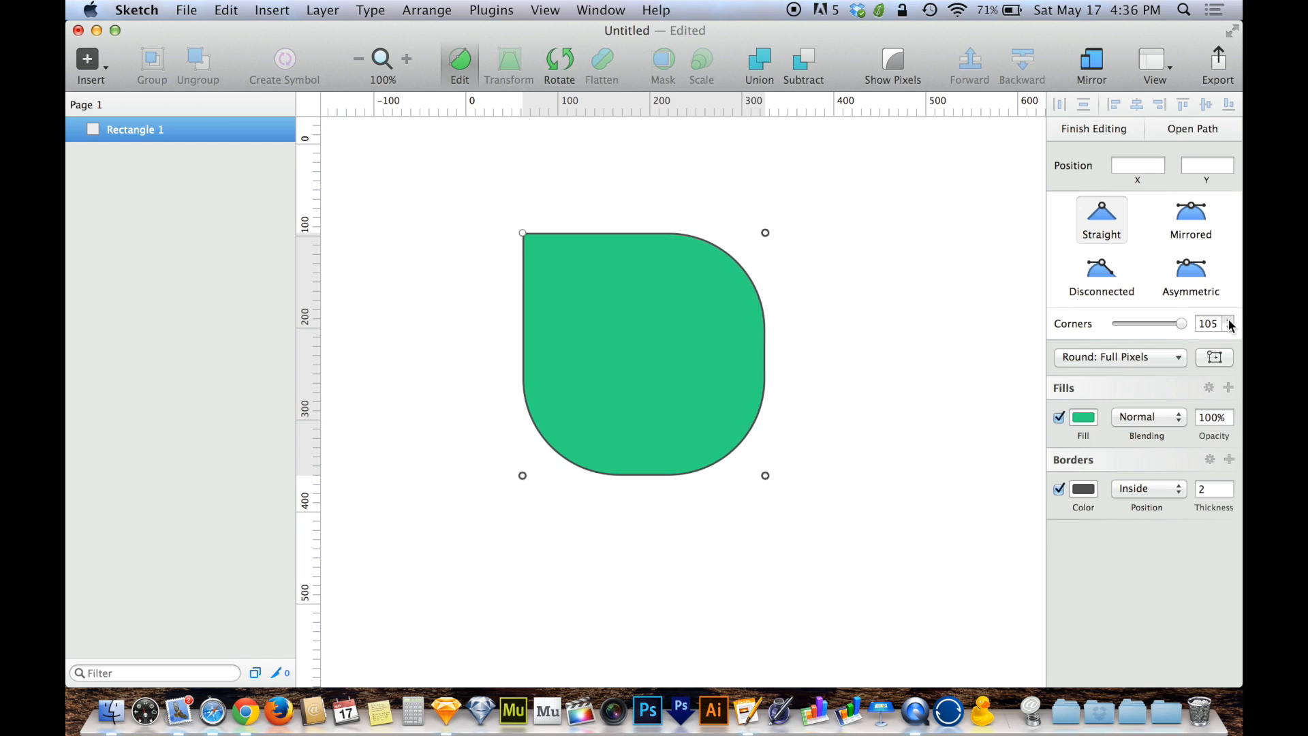
{"action": "left_click", "coordinate": [1227, 320]}
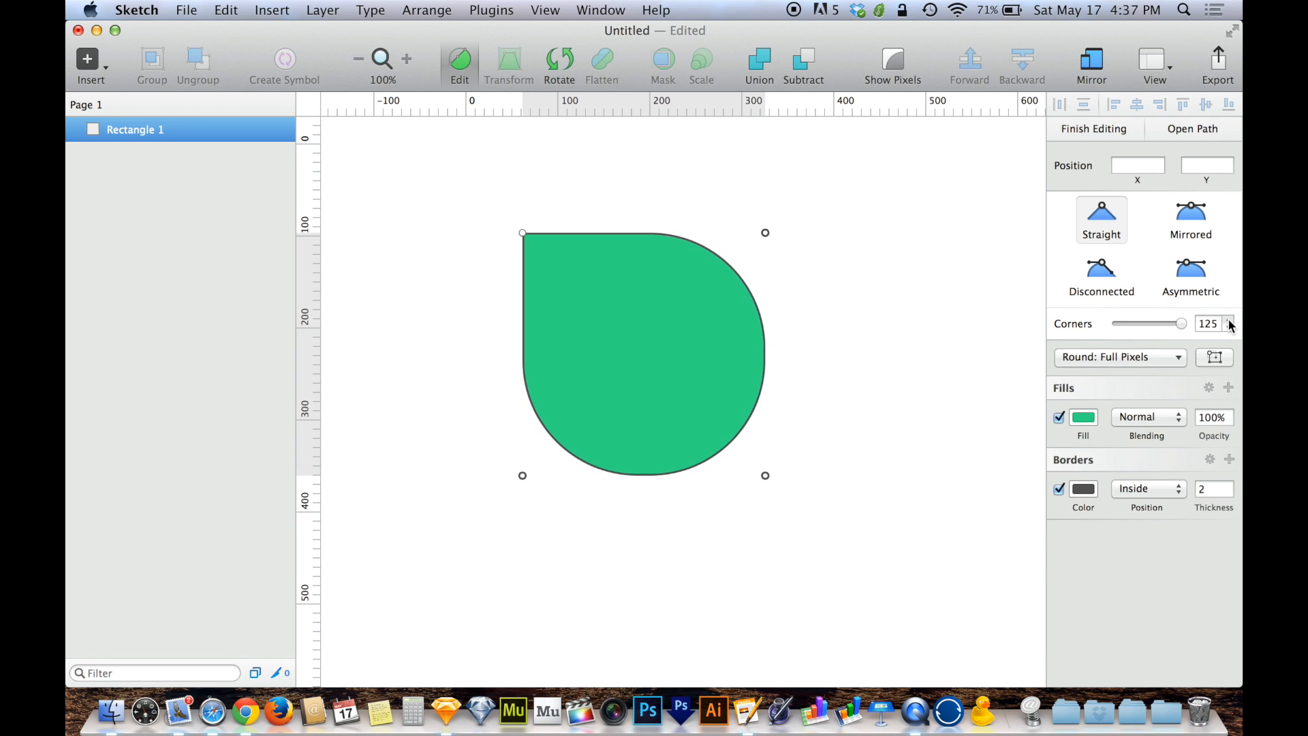
{"action": "left_click", "coordinate": [1227, 320]}
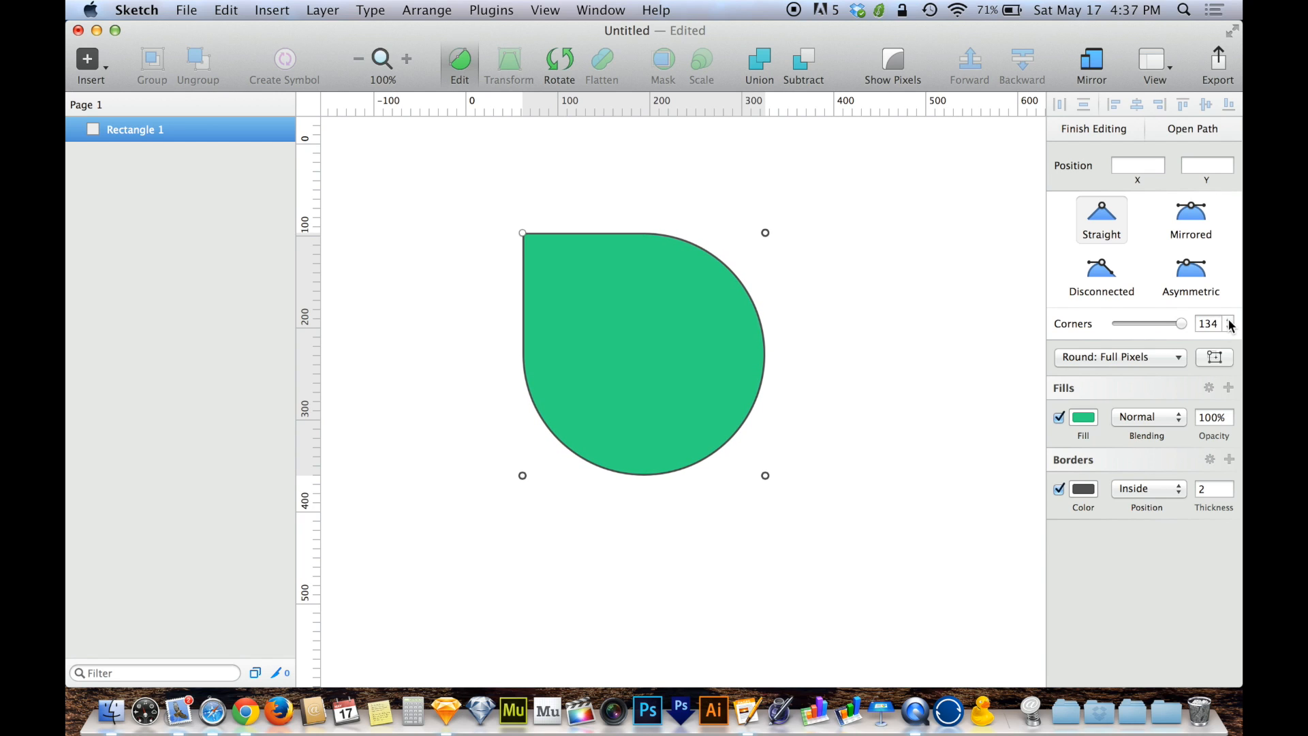
{"action": "left_click", "coordinate": [1226, 319]}
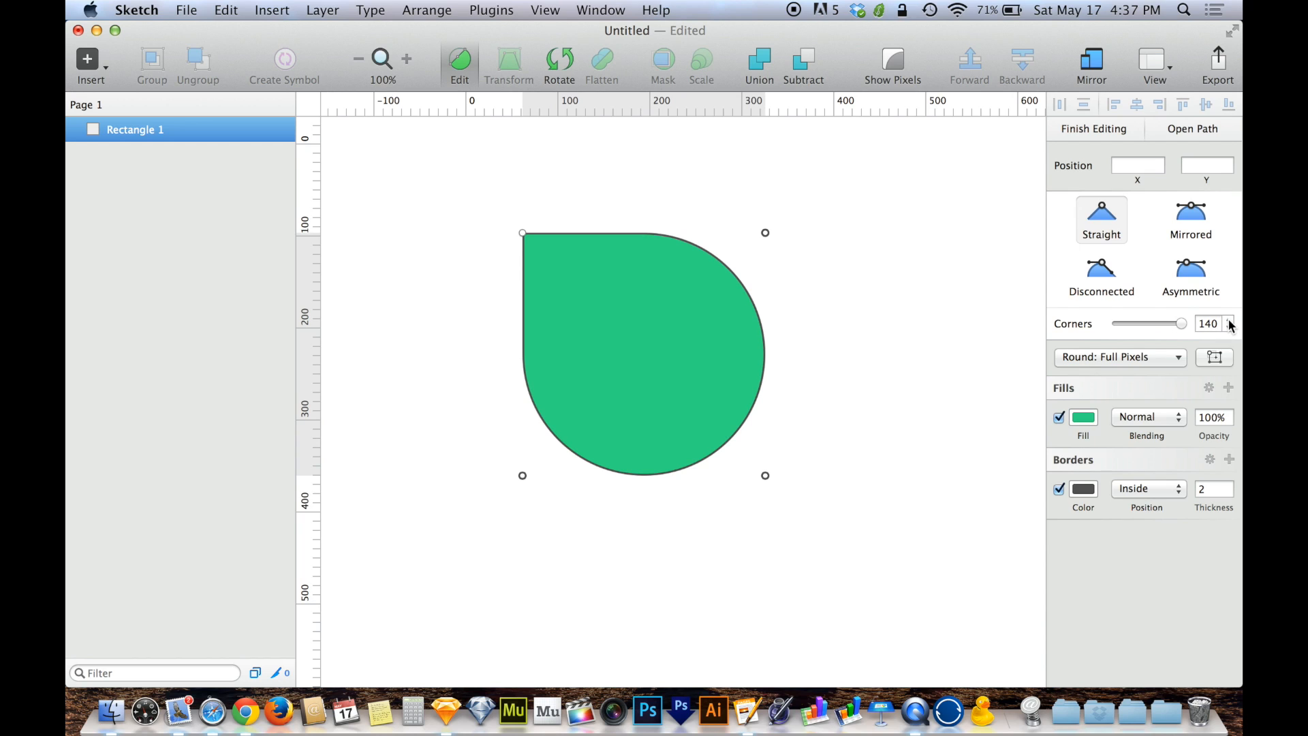
{"action": "left_click", "coordinate": [1227, 319]}
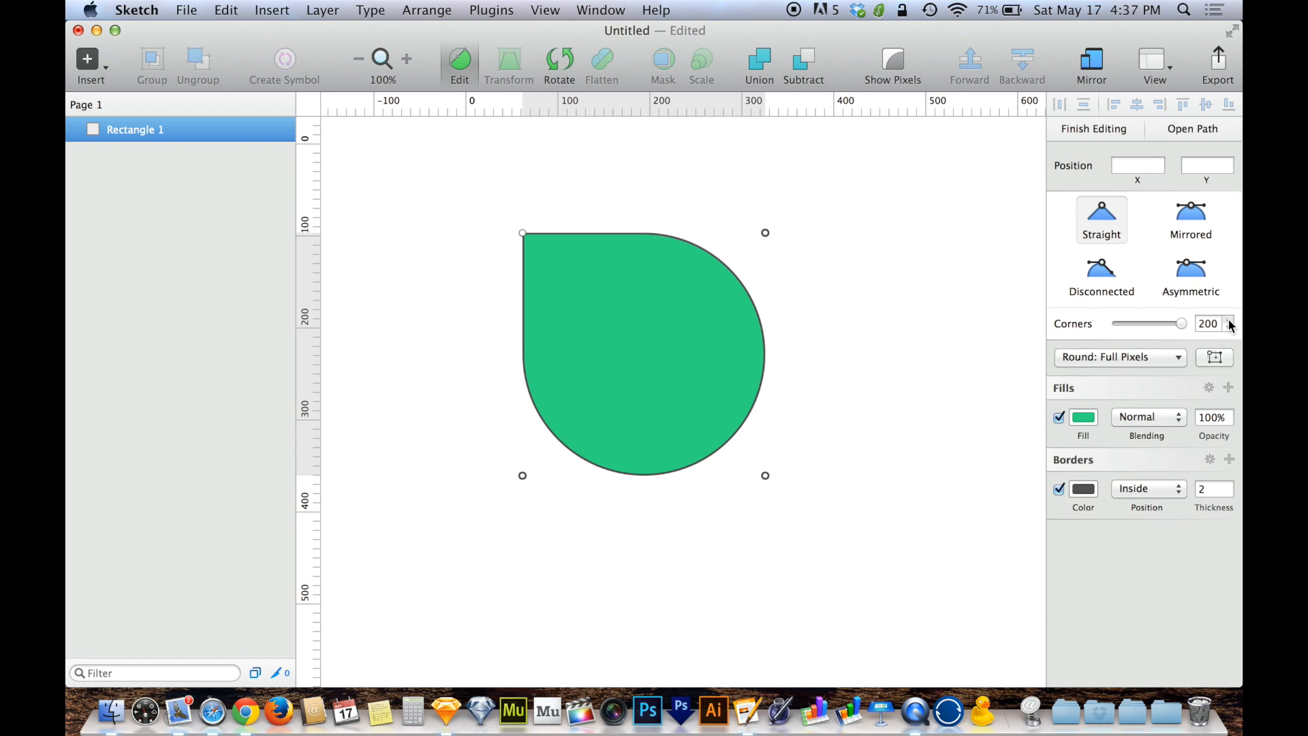
{"action": "left_click", "coordinate": [1226, 320]}
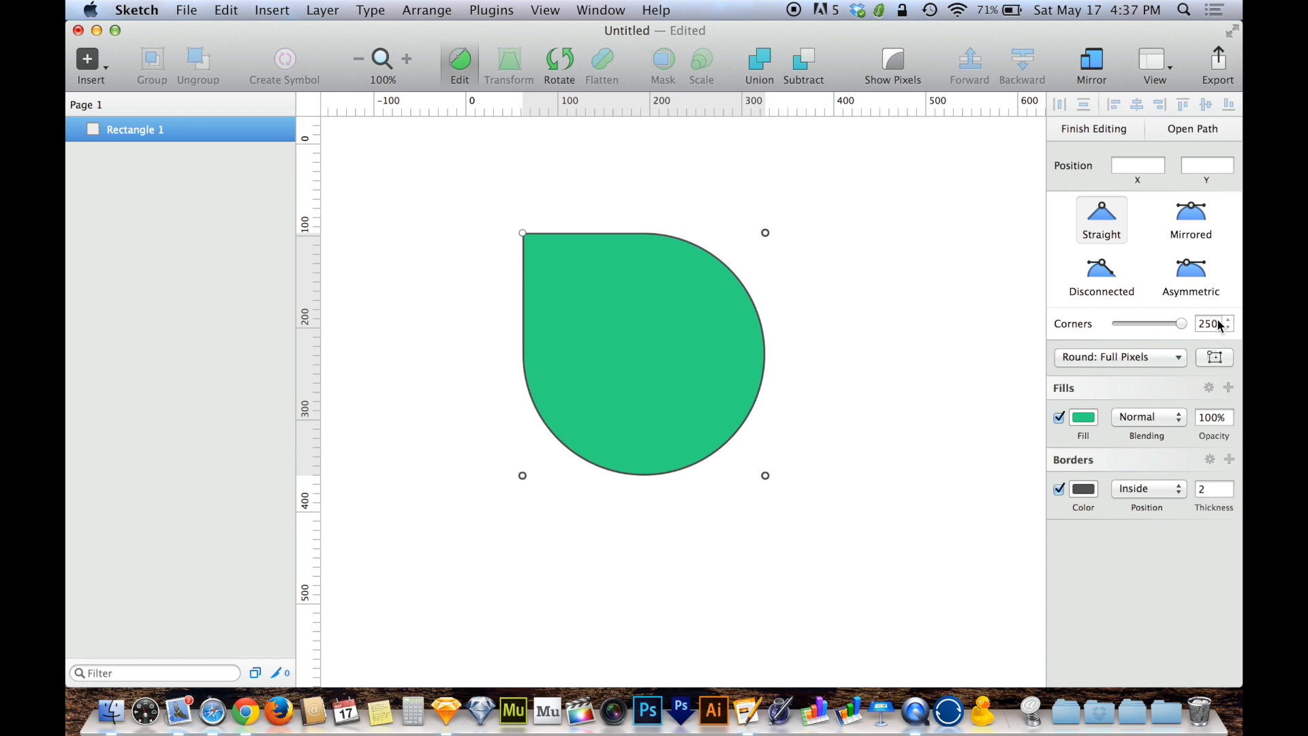
{"action": "mouse_move", "coordinate": [1170, 386]}
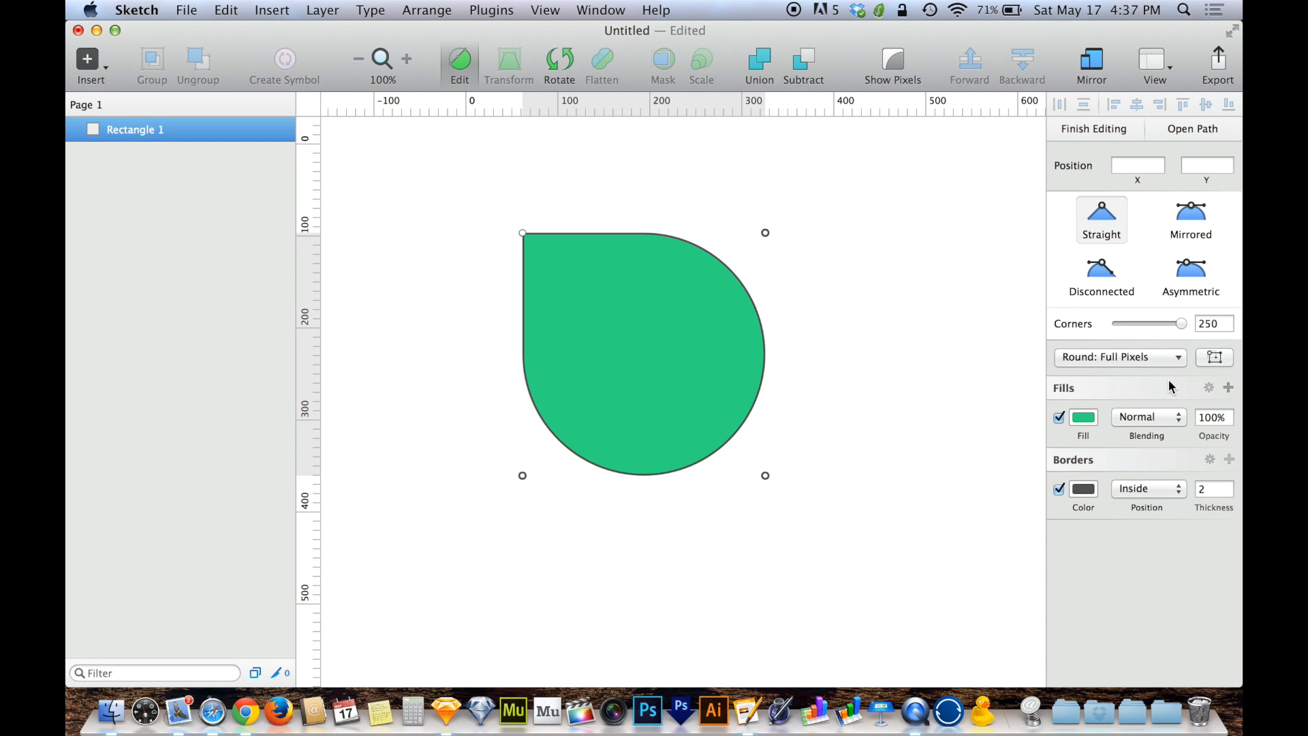
{"action": "mouse_move", "coordinate": [902, 309]}
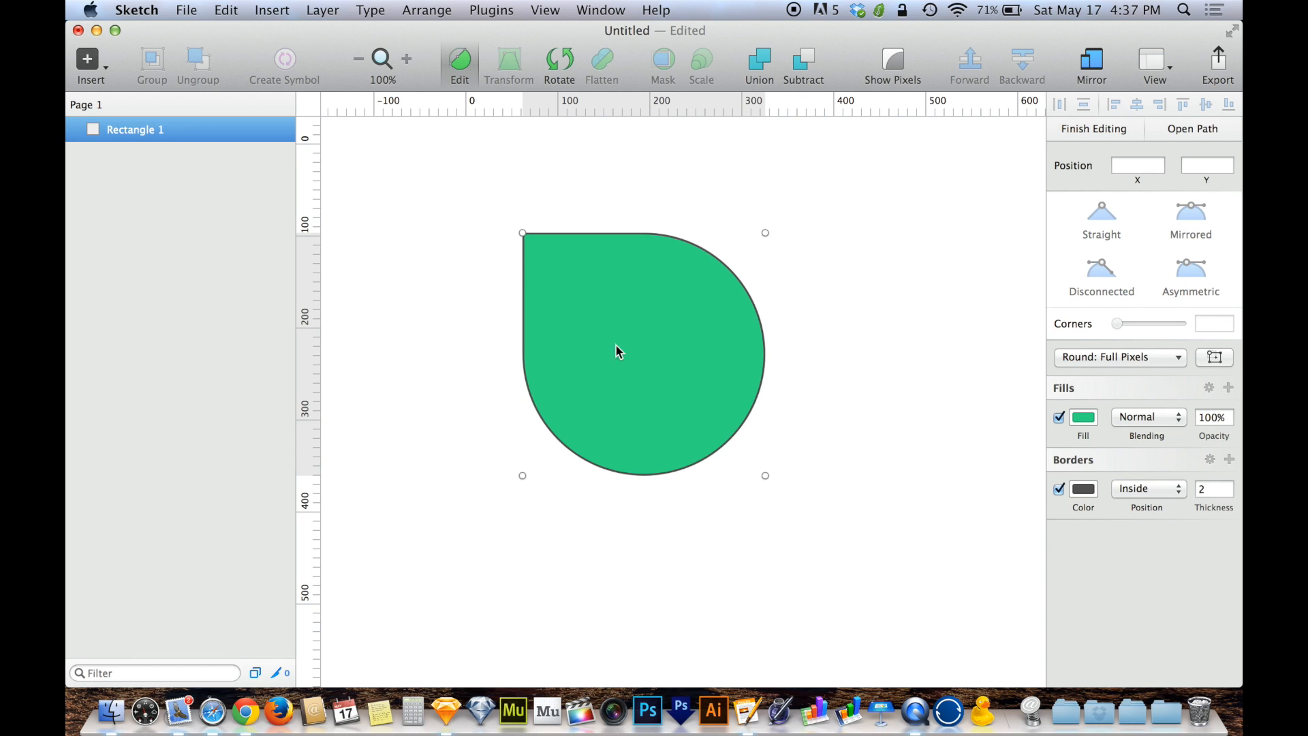
{"action": "mouse_move", "coordinate": [713, 380]}
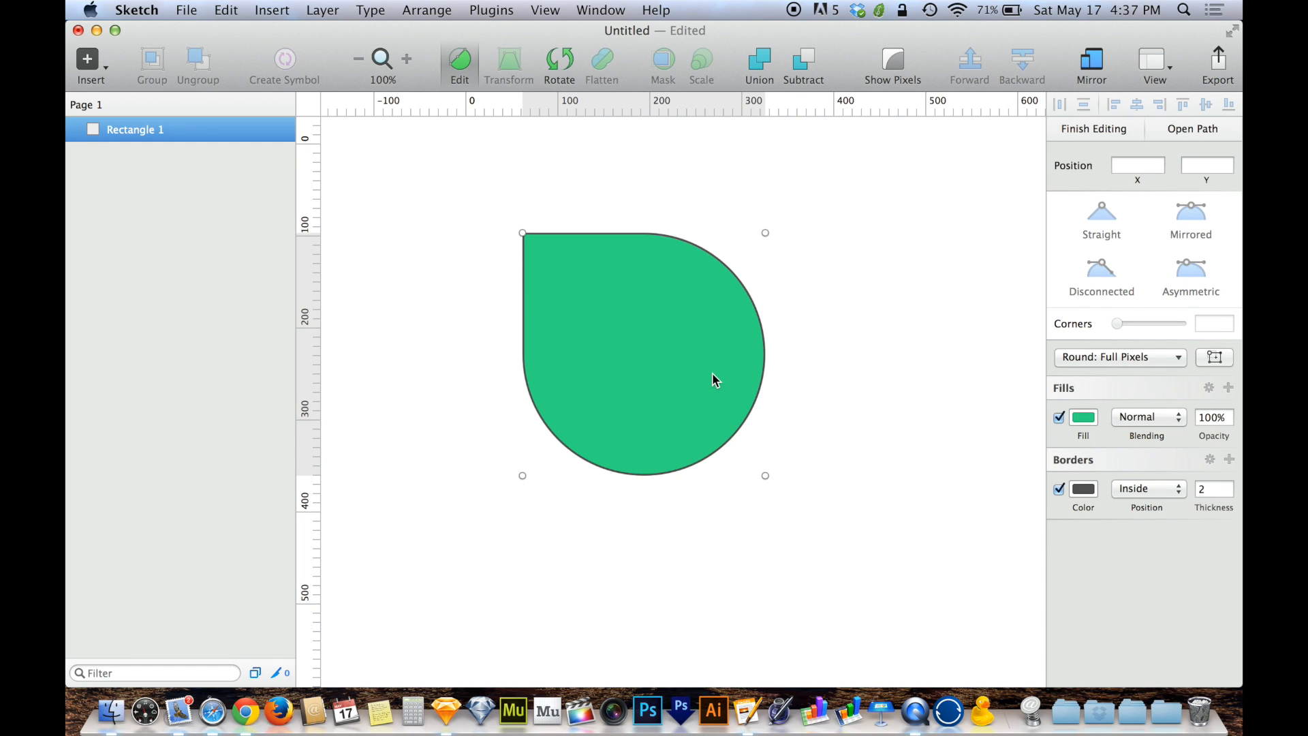
{"action": "mouse_move", "coordinate": [709, 376]}
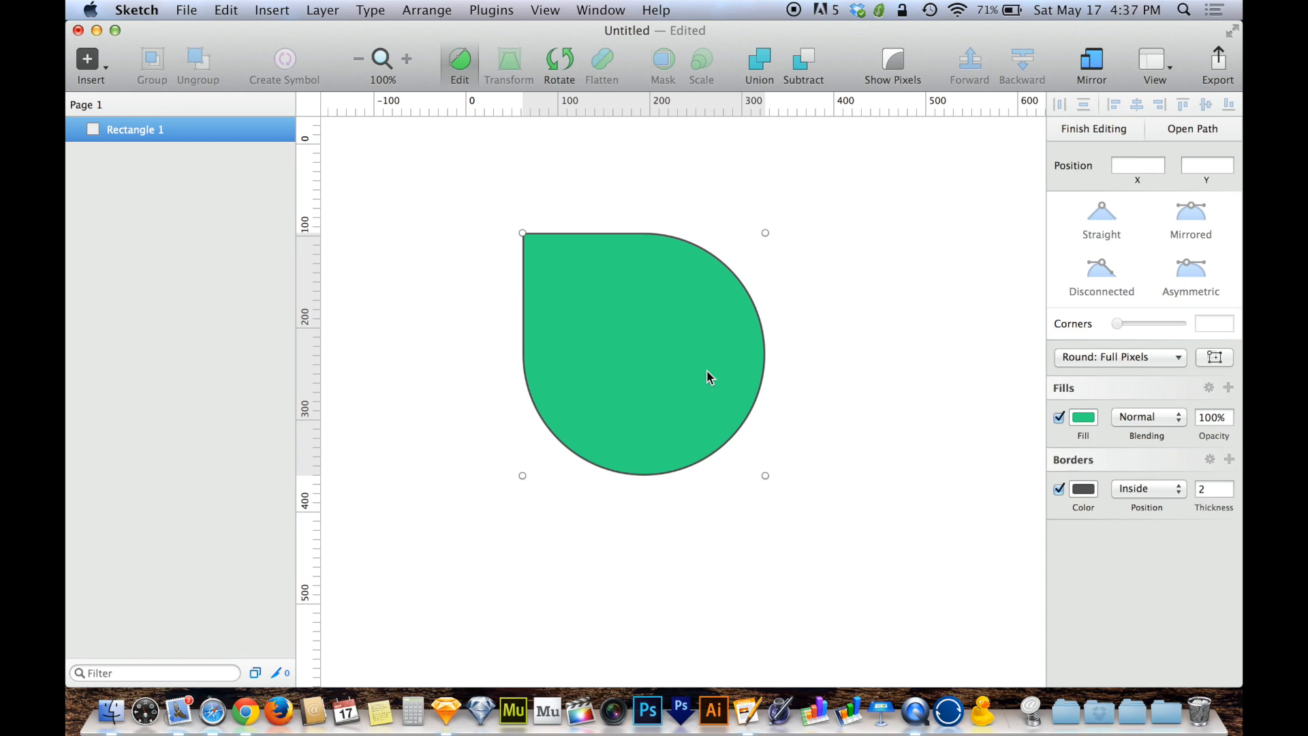
{"action": "mouse_move", "coordinate": [480, 179]}
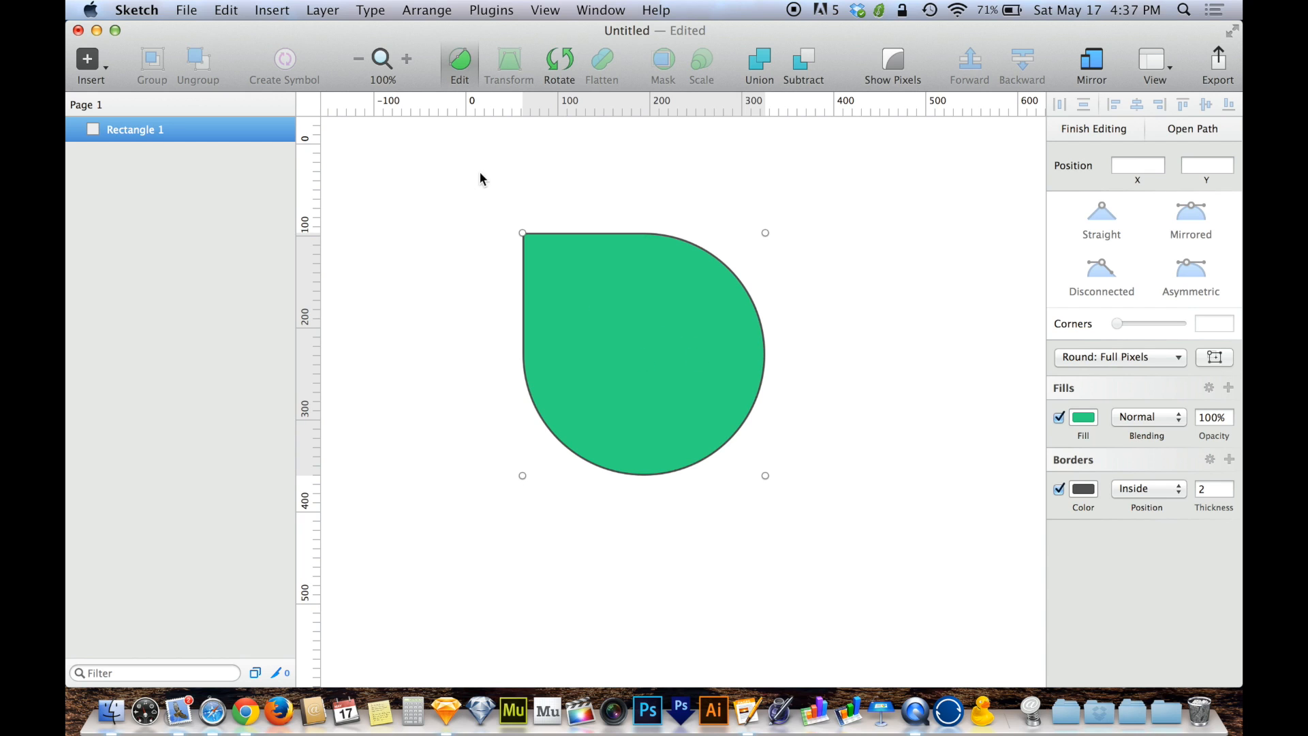
Step: Exit point editing and nudge the droplet right to position 108, 99
{"action": "left_click", "coordinate": [1100, 219]}
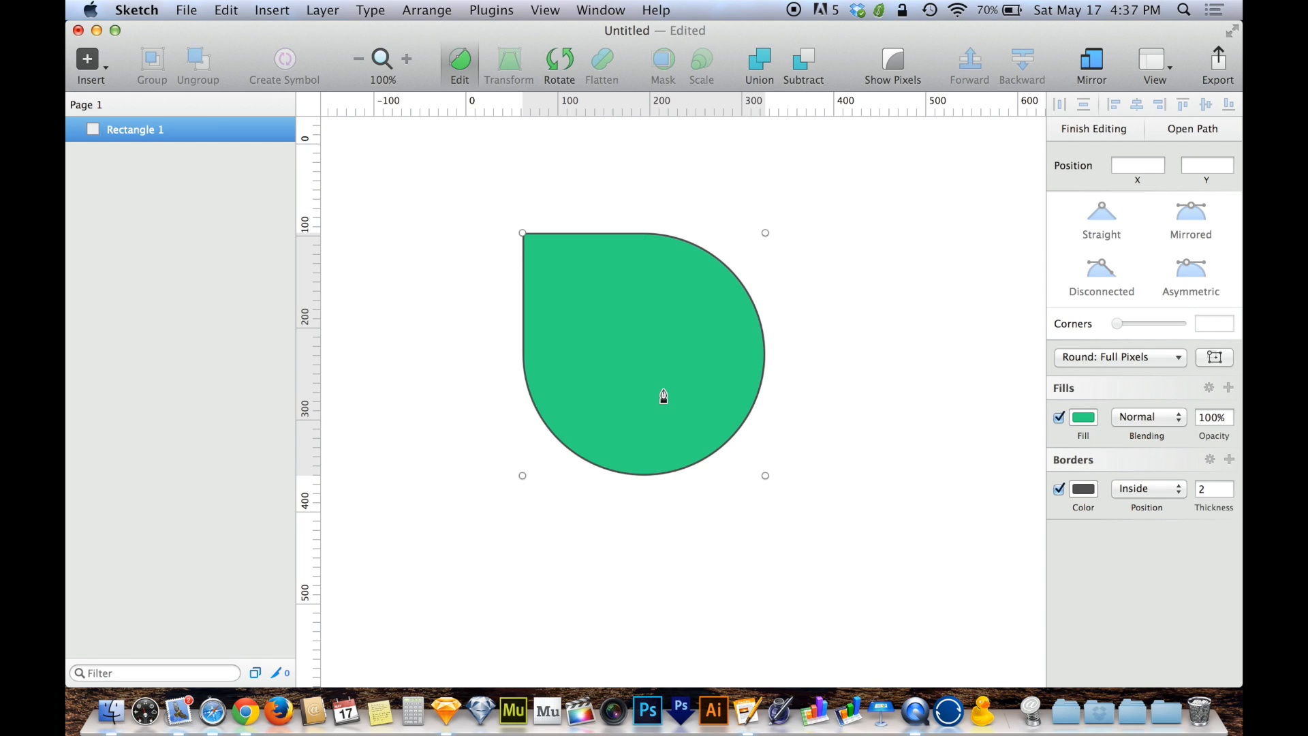
{"action": "left_click", "coordinate": [1092, 128]}
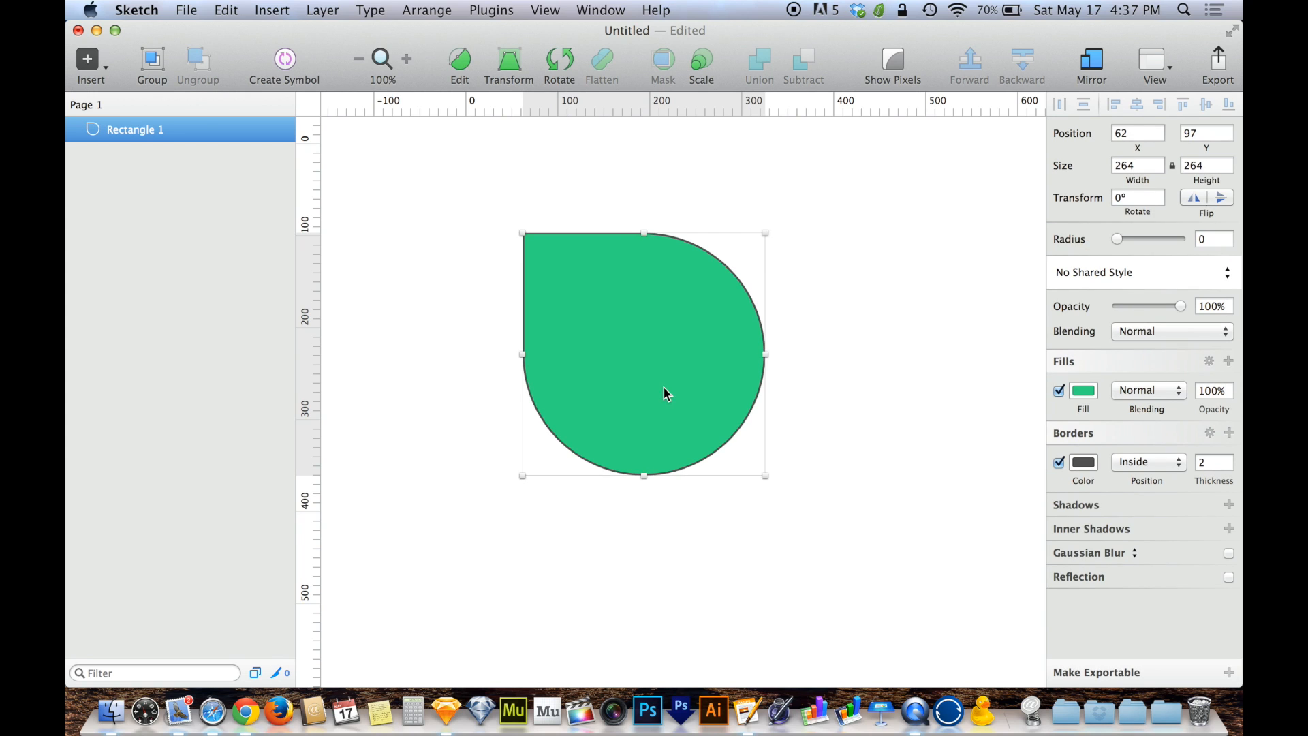
{"action": "left_click_drag", "start_coordinate": [665, 394], "coordinate": [707, 396]}
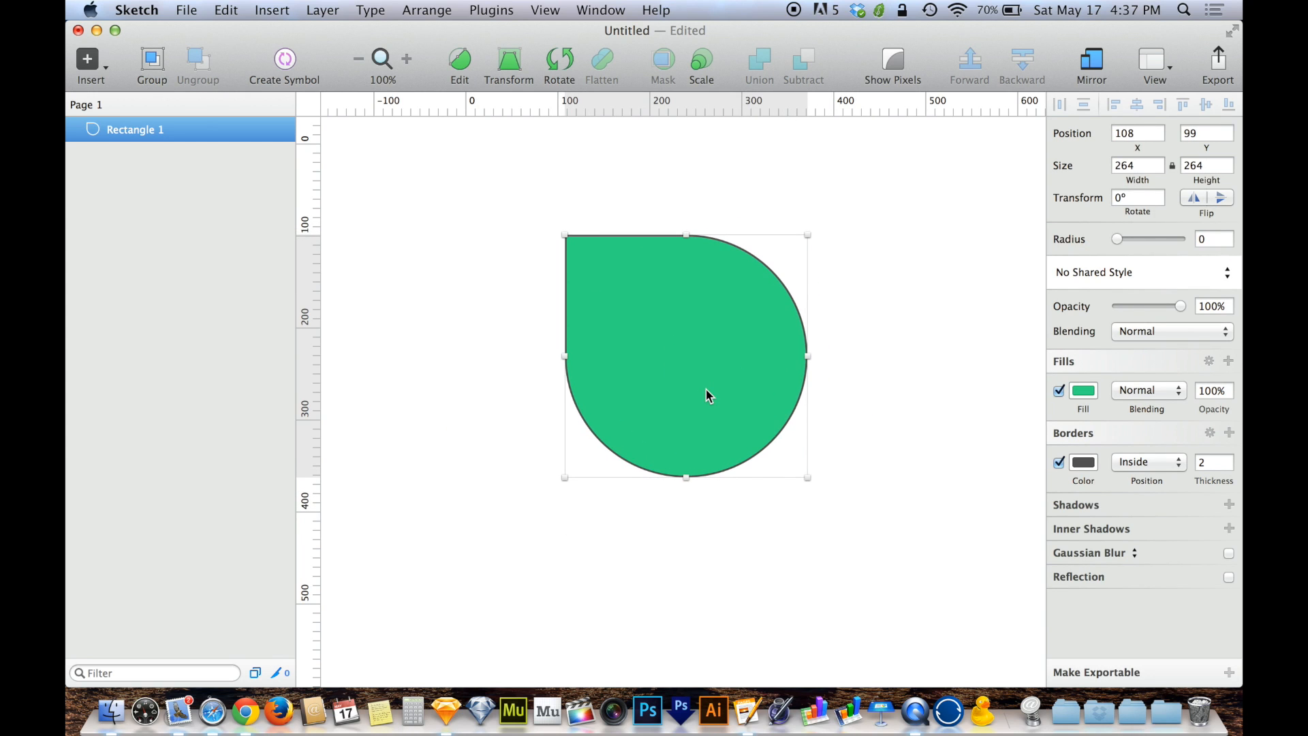